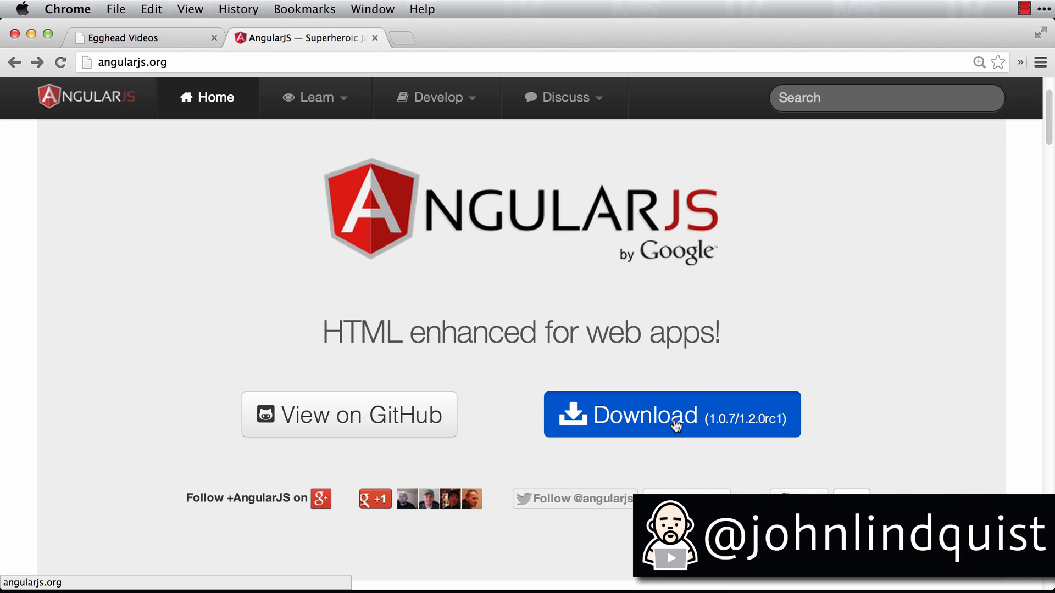
Browse the AngularJS 1.2.0rc1 extras file index on code.angularjs.org, which lists angular-animate.js.
{"action": "left_click", "coordinate": [670, 414]}
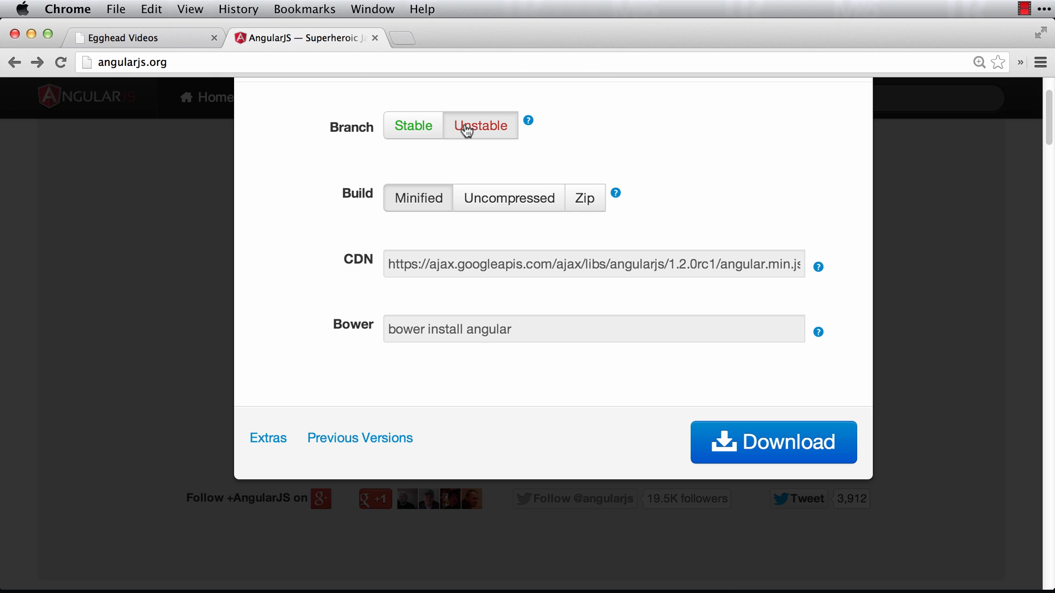
{"action": "mouse_move", "coordinate": [269, 438]}
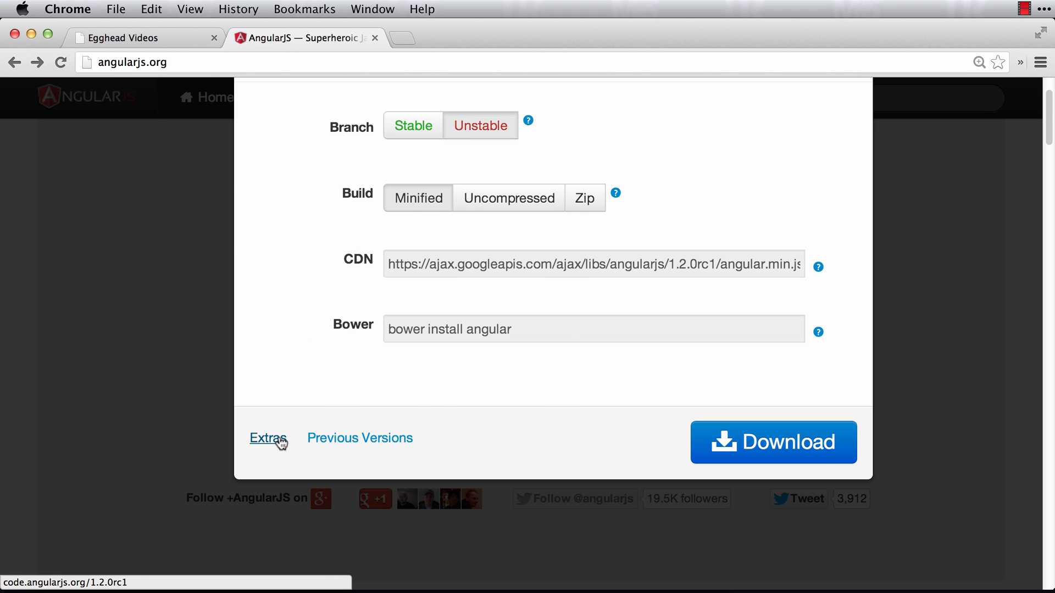
{"action": "left_click", "coordinate": [267, 438]}
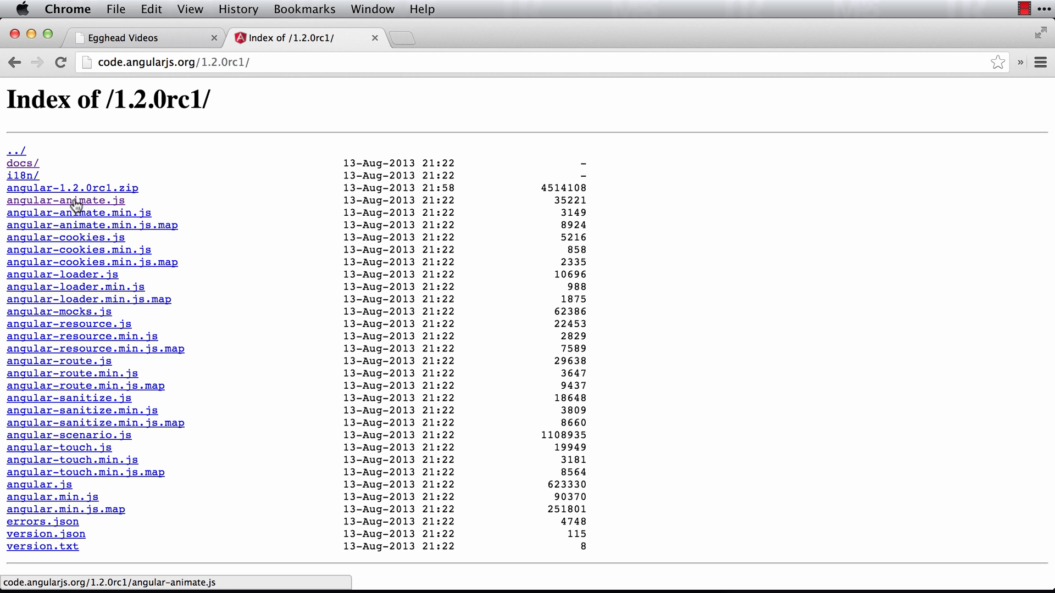
{"action": "mouse_move", "coordinate": [208, 208]}
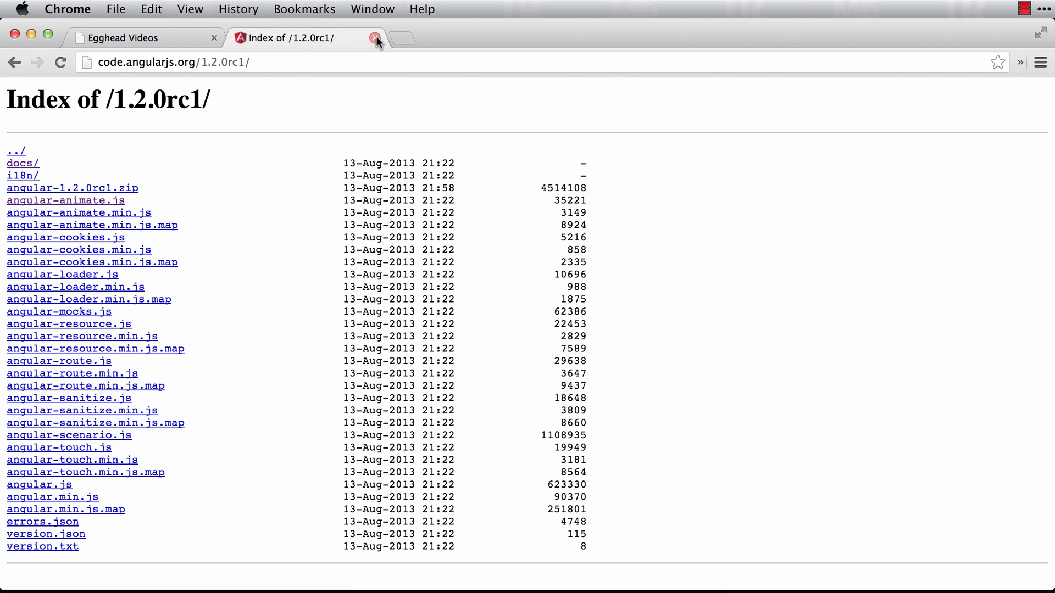
Add a script tag loading angular-animate.js after the angular.js include in index.html.
{"action": "left_click", "coordinate": [376, 37]}
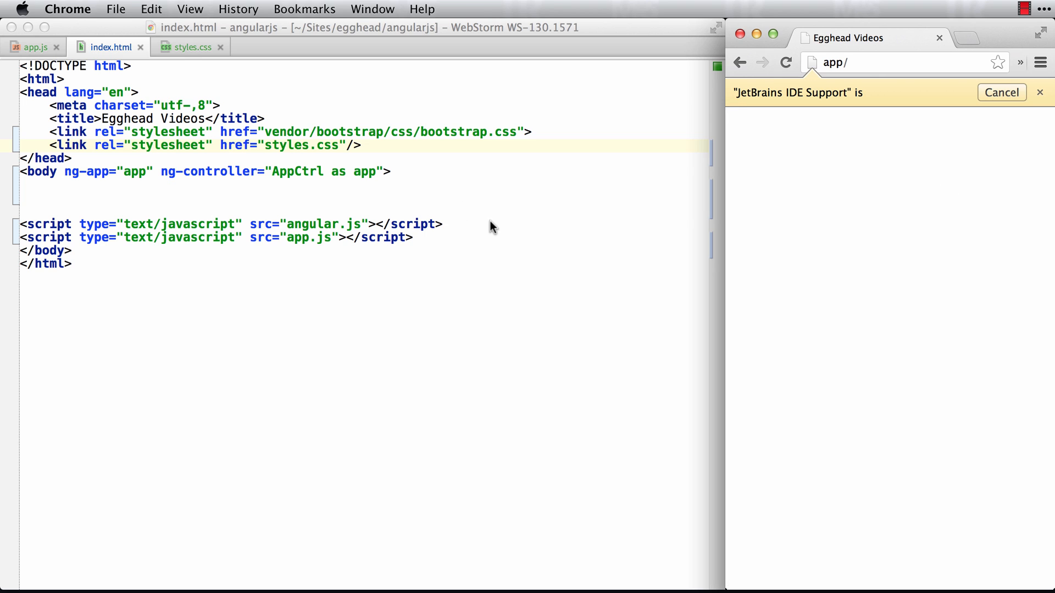
{"action": "type", "text": "scrip"}
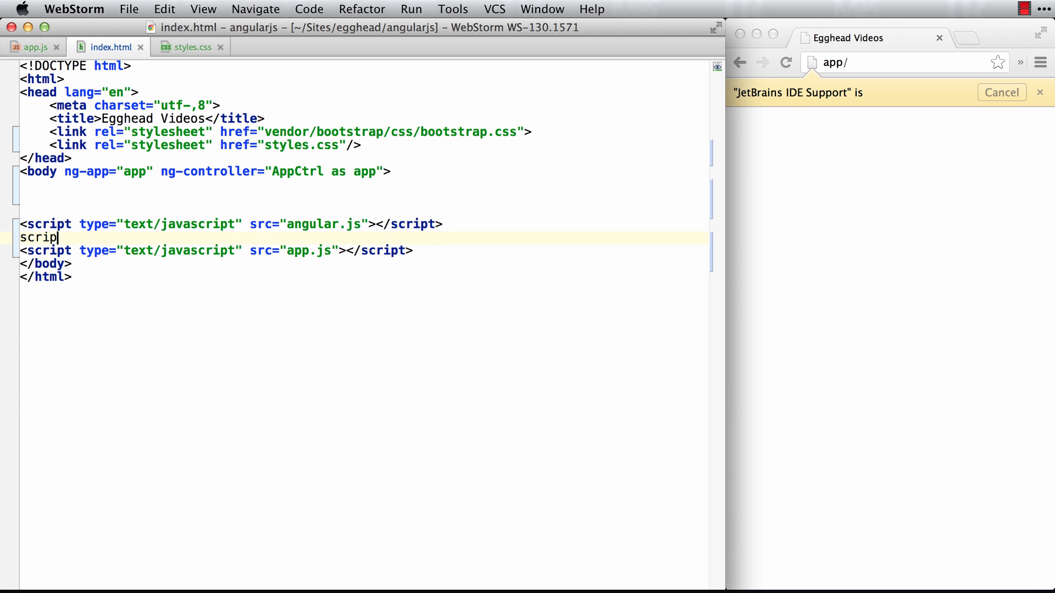
{"action": "type", "text": "angular-animate.js\"></script>"}
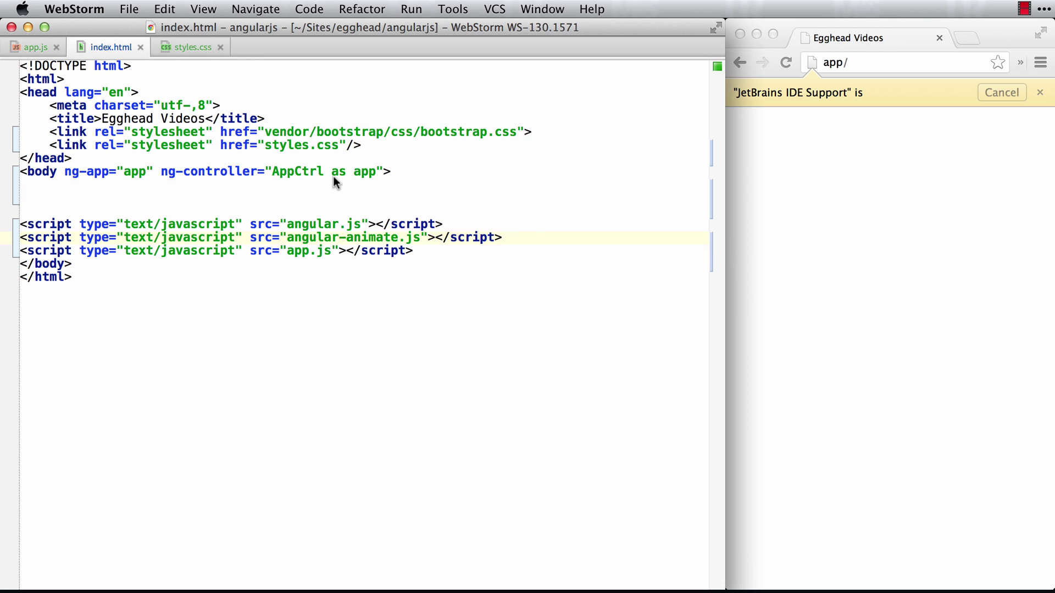
Declare ["ngAnimate"] as the app module's dependency list in app.js.
{"action": "left_click", "coordinate": [32, 47]}
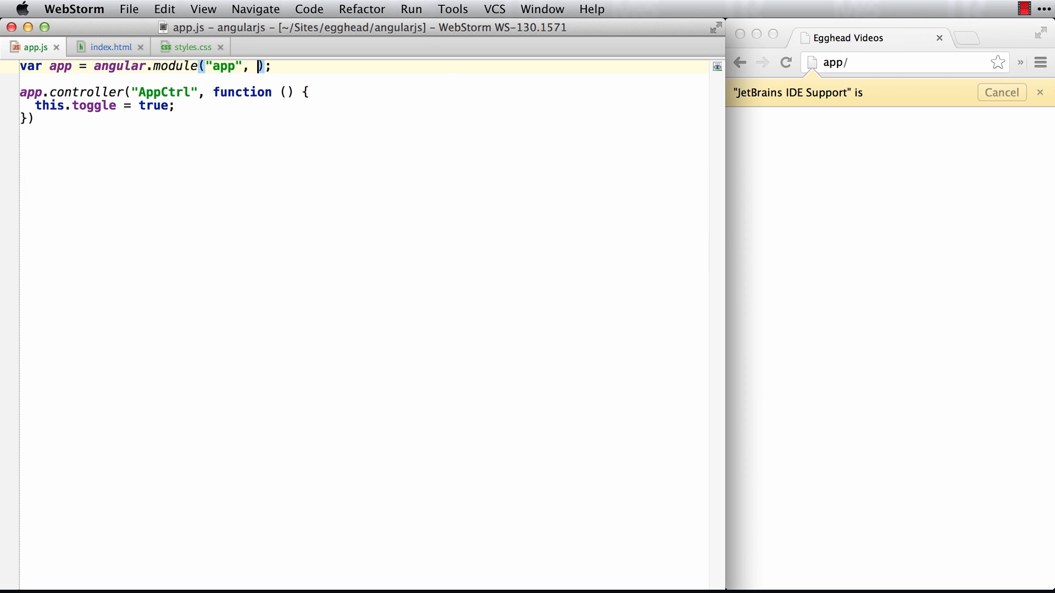
{"action": "type", "text": "[\"]"}
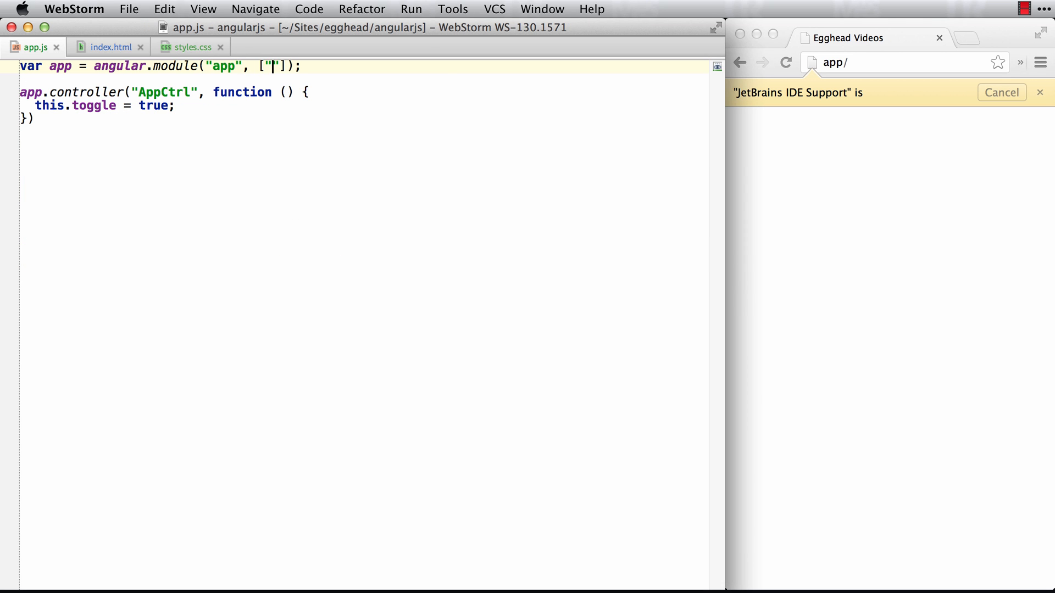
{"action": "type", "text": "ngAn"}
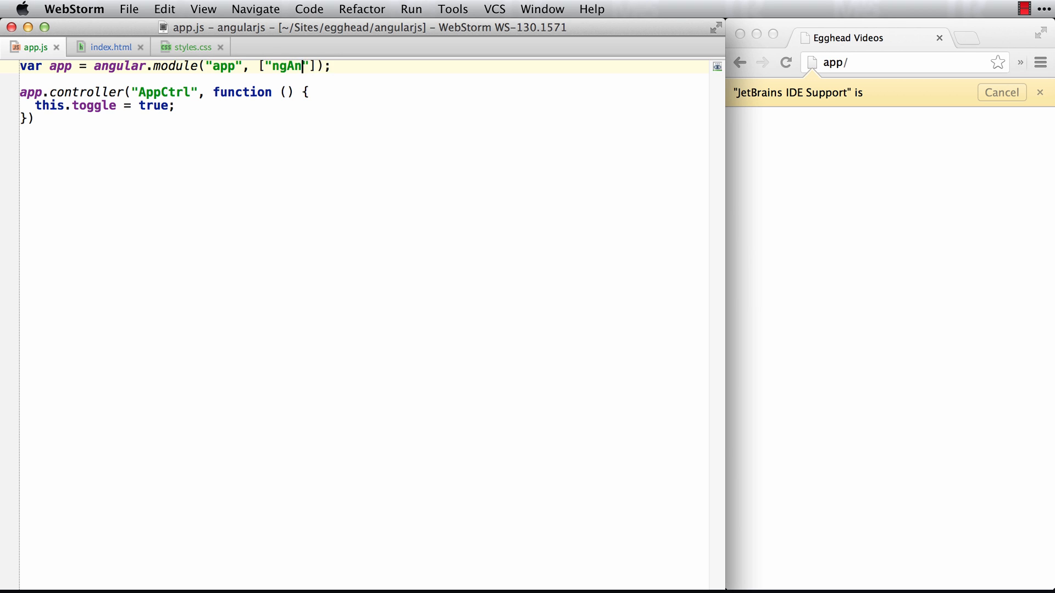
{"action": "type", "text": "imate"}
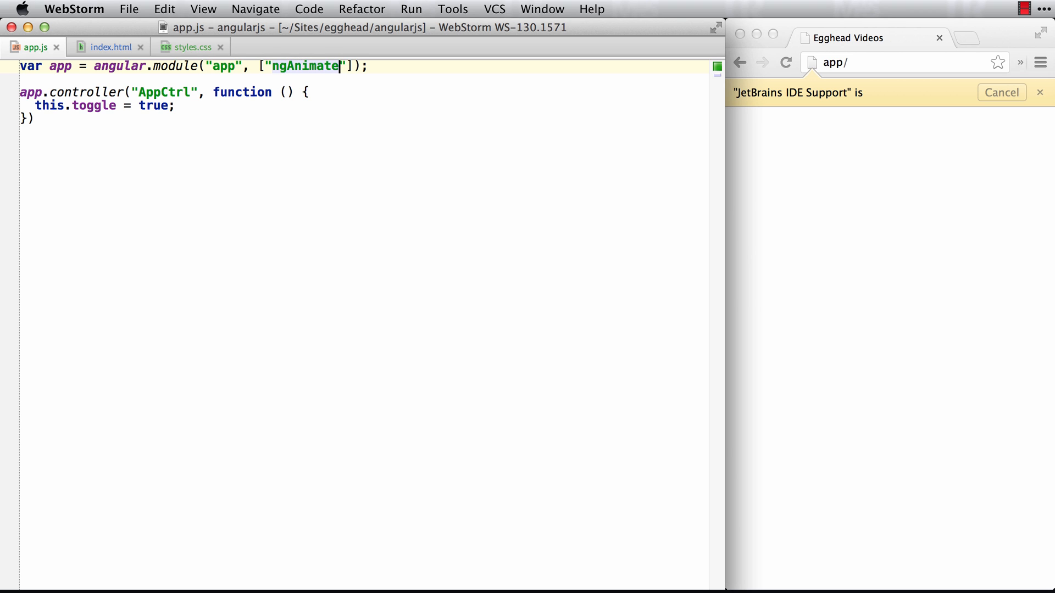
{"action": "left_click", "coordinate": [310, 92]}
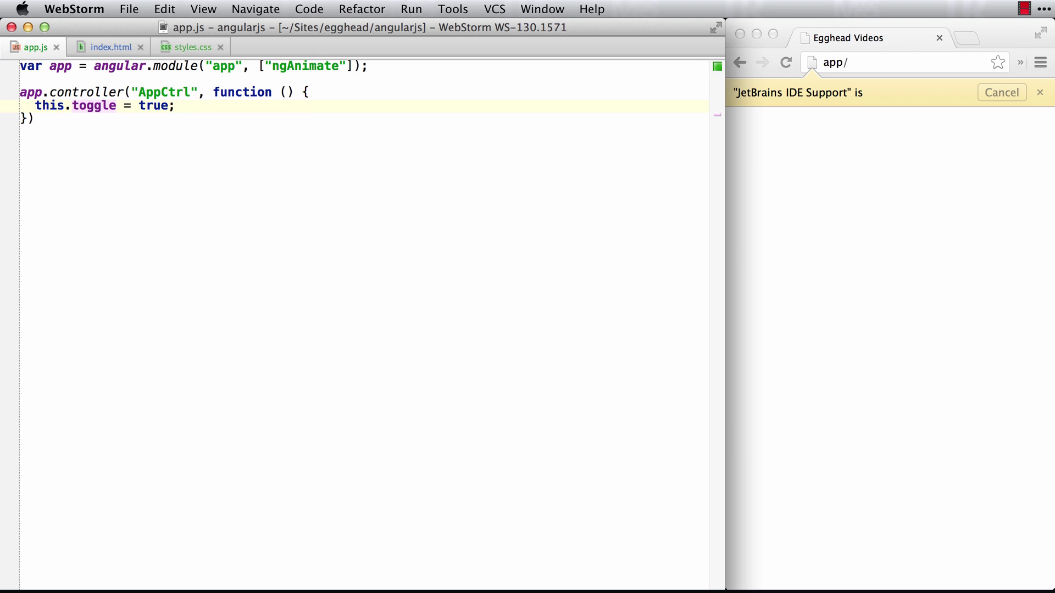
Add a btn-class Toggle Animation button with ng-click="app.toggle=!app.toggle" in index.html.
{"action": "left_click", "coordinate": [108, 47]}
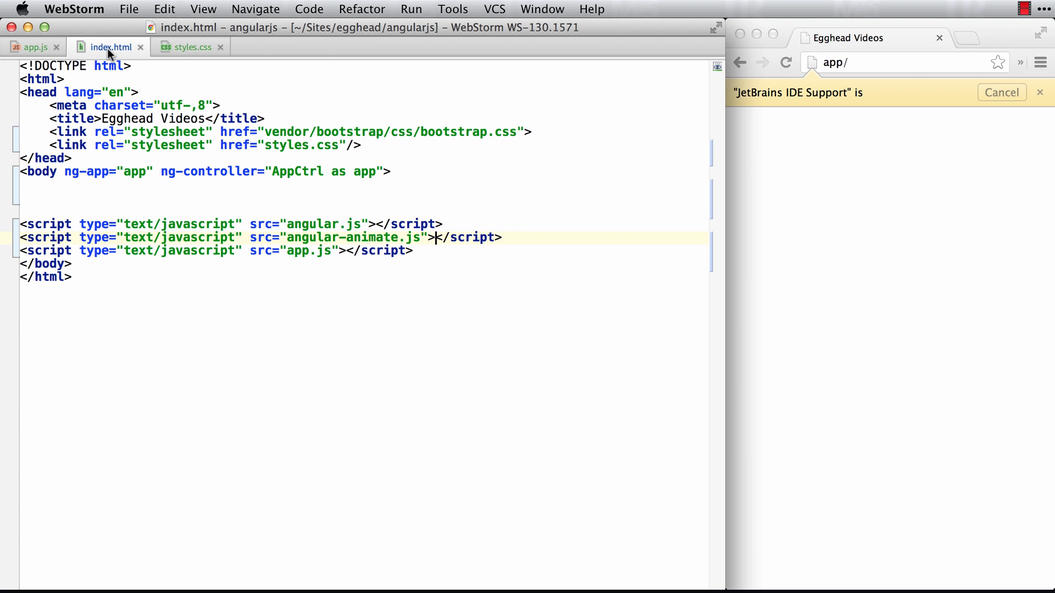
{"action": "type", "text": "button class=\"btn\">T</button>"}
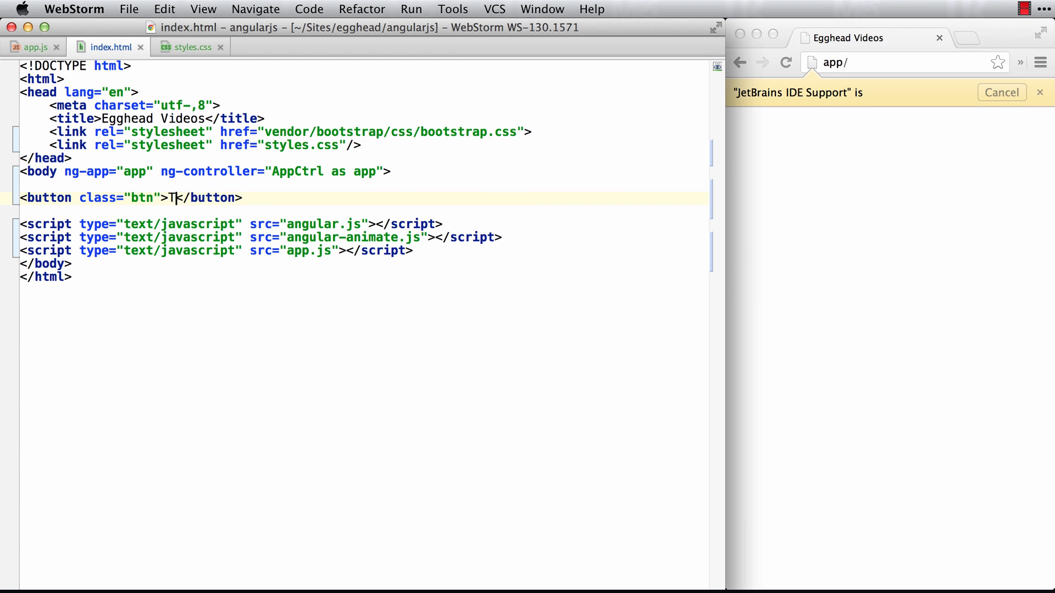
{"action": "type", "text": "oggle Animation"}
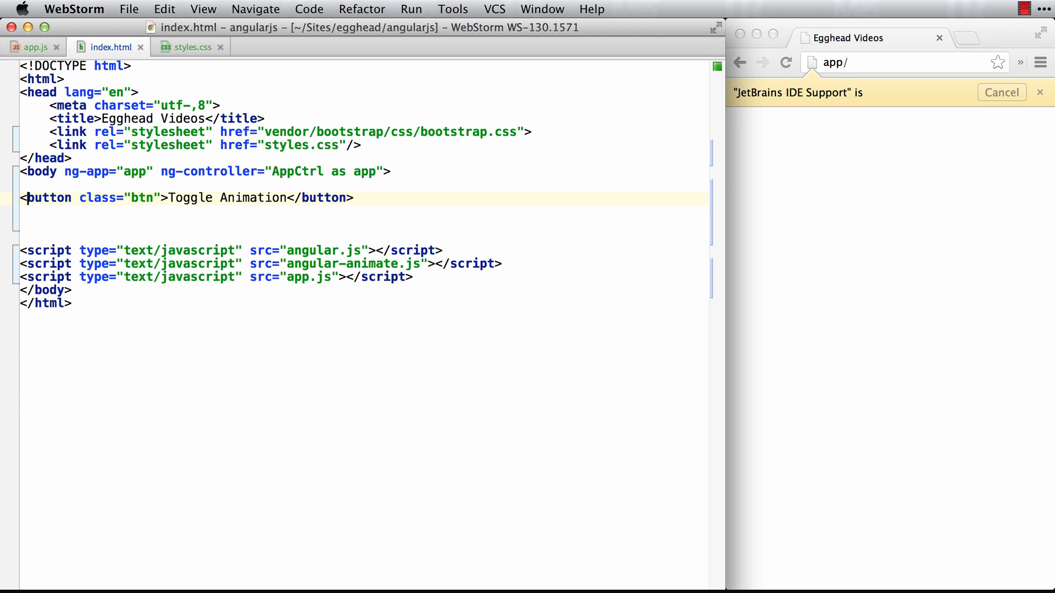
{"action": "type", "text": "click=\"a"}
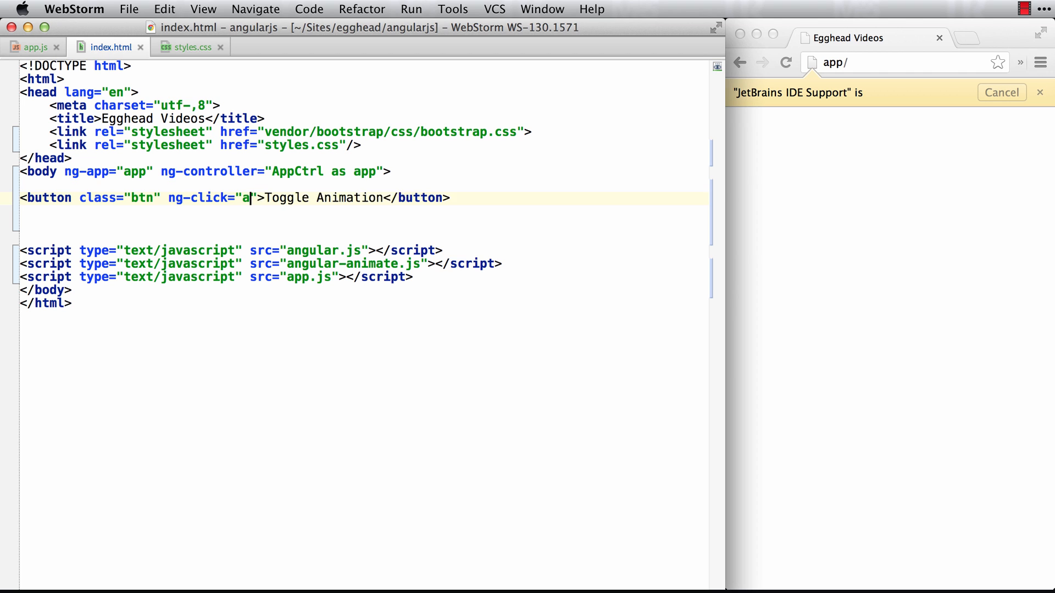
{"action": "type", "text": "pp.toggle=!"}
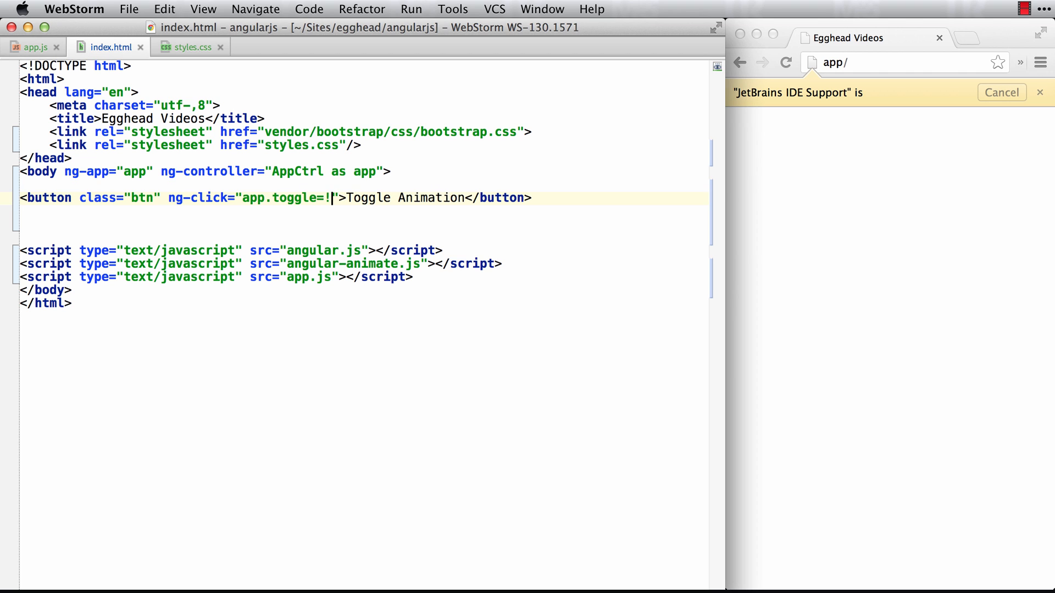
{"action": "type", "text": "app.toggle"}
{"action": "left_click", "coordinate": [364, 225]}
{"action": "type", "text": "<div class=\"\"></div>"}
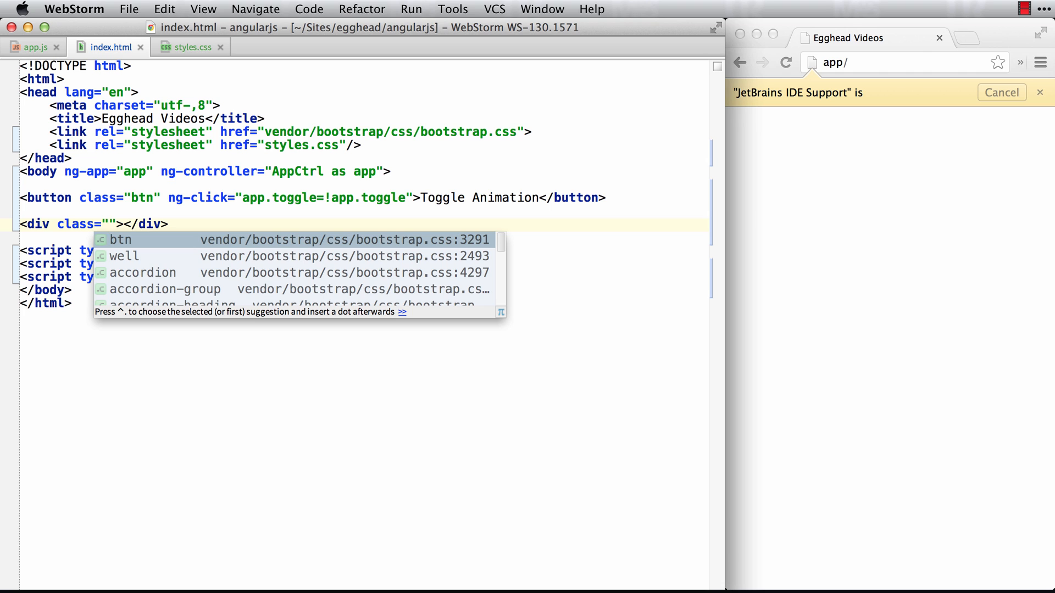
Give the new div class="toggle" and ng-if="app.toggle" below the button.
{"action": "type", "text": "toggle"}
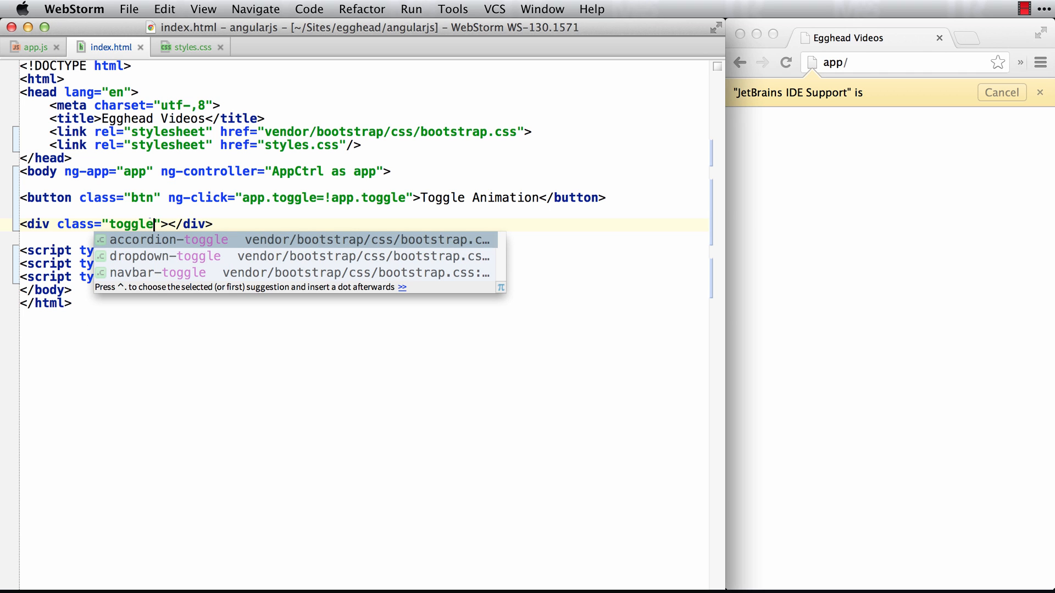
{"action": "key", "text": "Escape"}
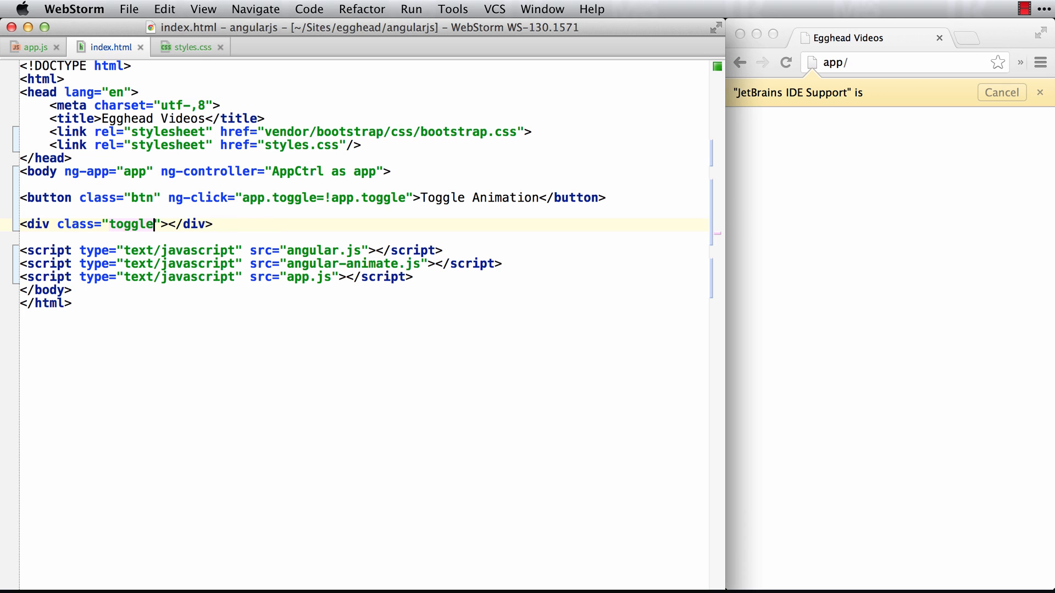
{"action": "double_click", "coordinate": [134, 225]}
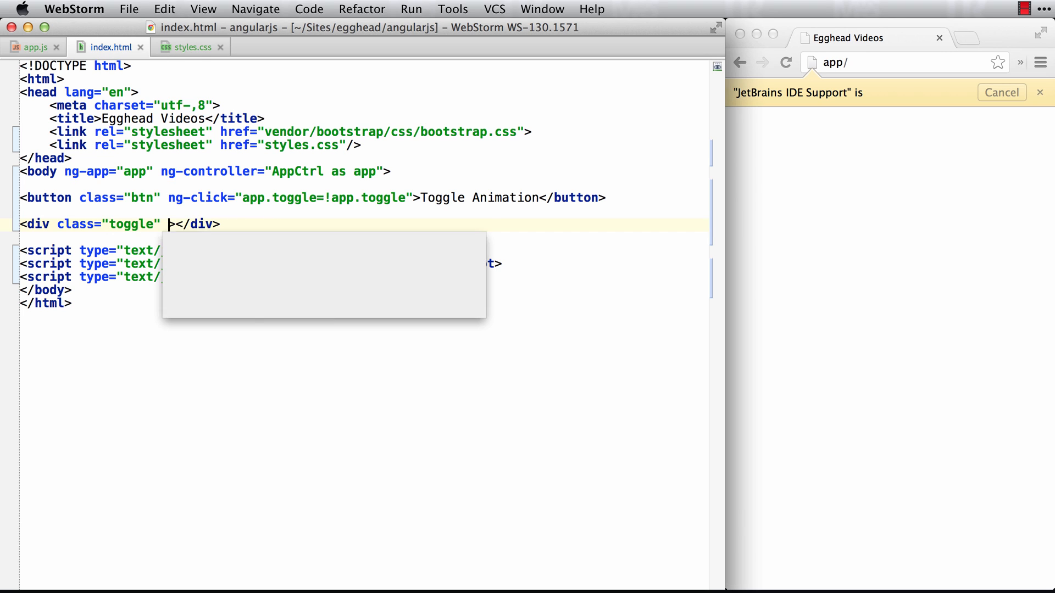
{"action": "type", "text": "ng-if=\""}
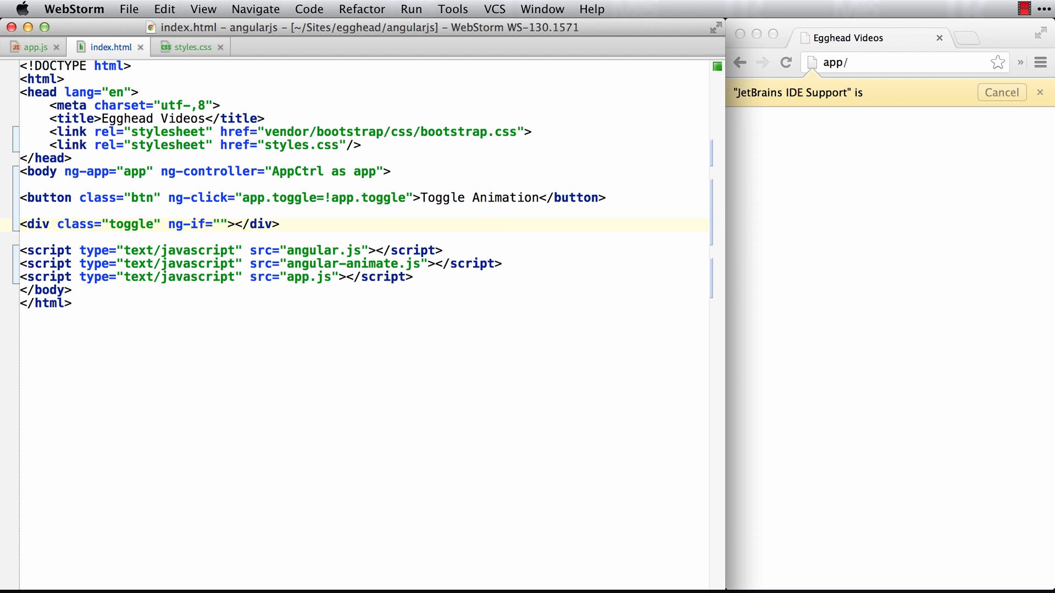
{"action": "type", "text": "app."}
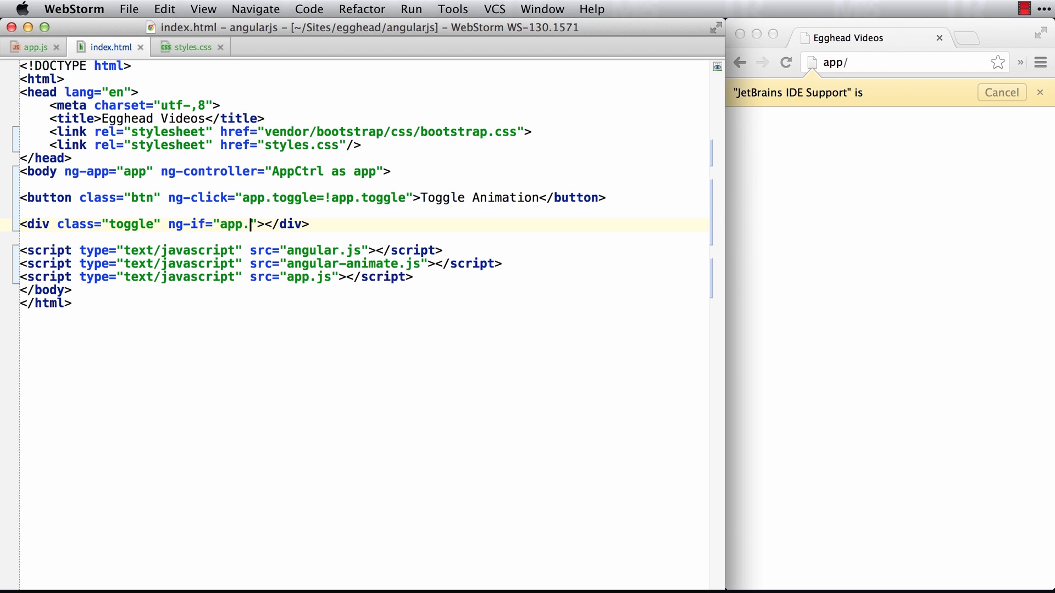
{"action": "type", "text": "toggle"}
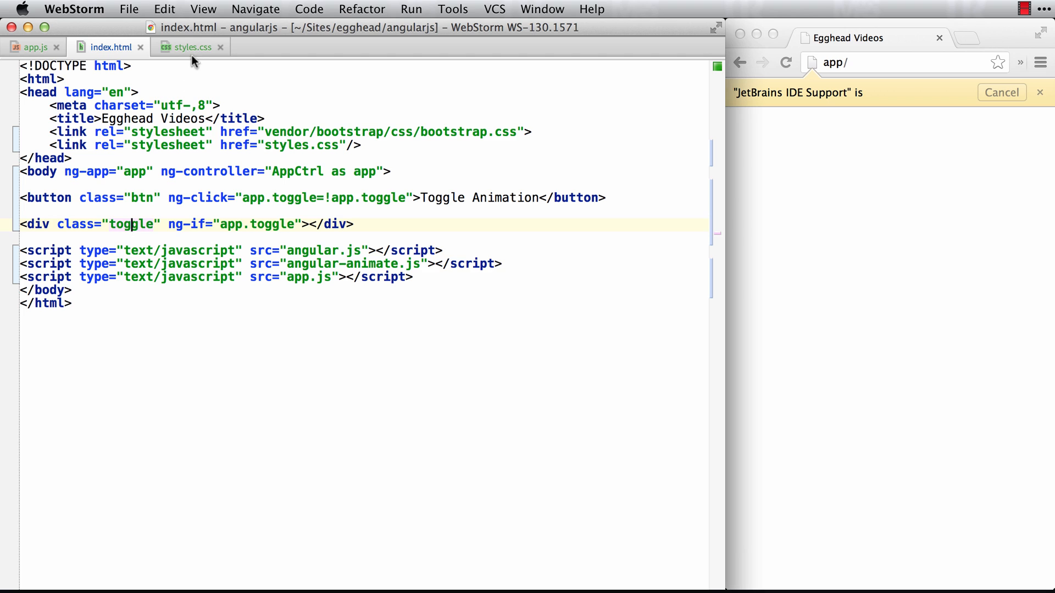
Give .toggle a linear 1s transition rule in styles.css.
{"action": "left_click", "coordinate": [193, 47]}
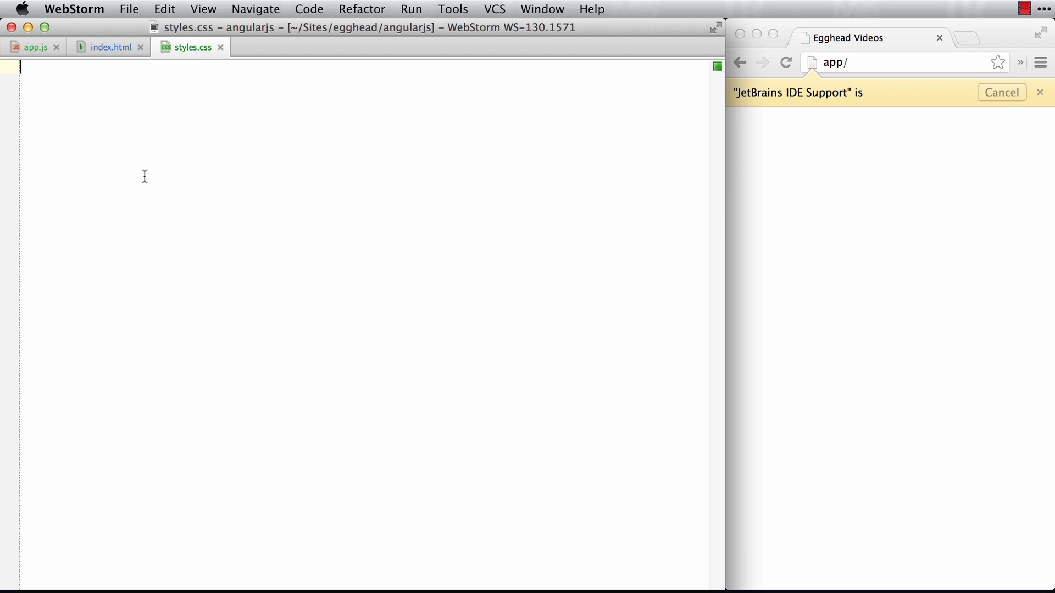
{"action": "type", "text": "L"}
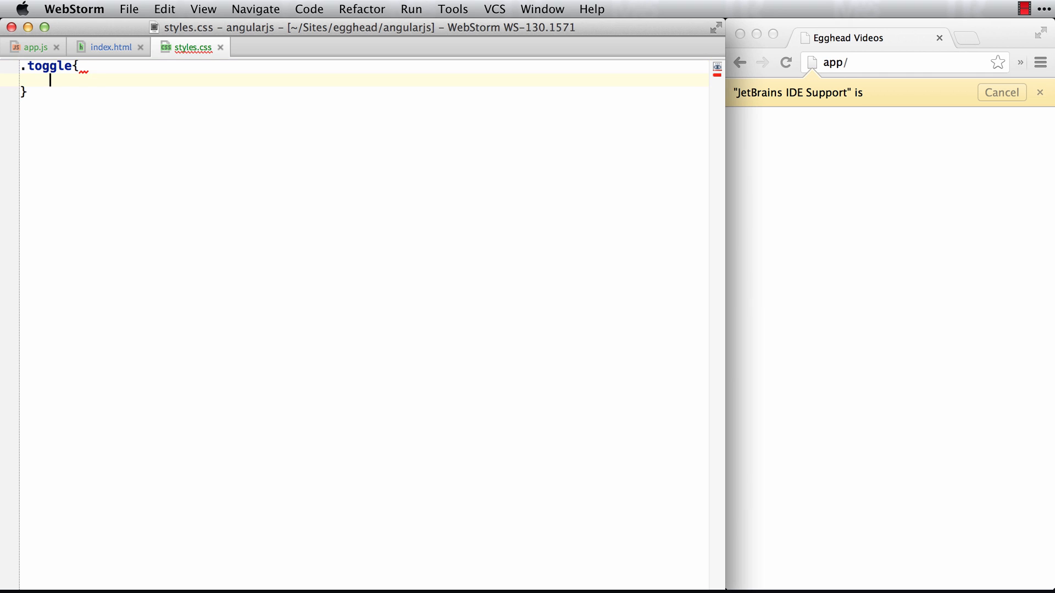
{"action": "type", "text": "-transition: linear 1;"}
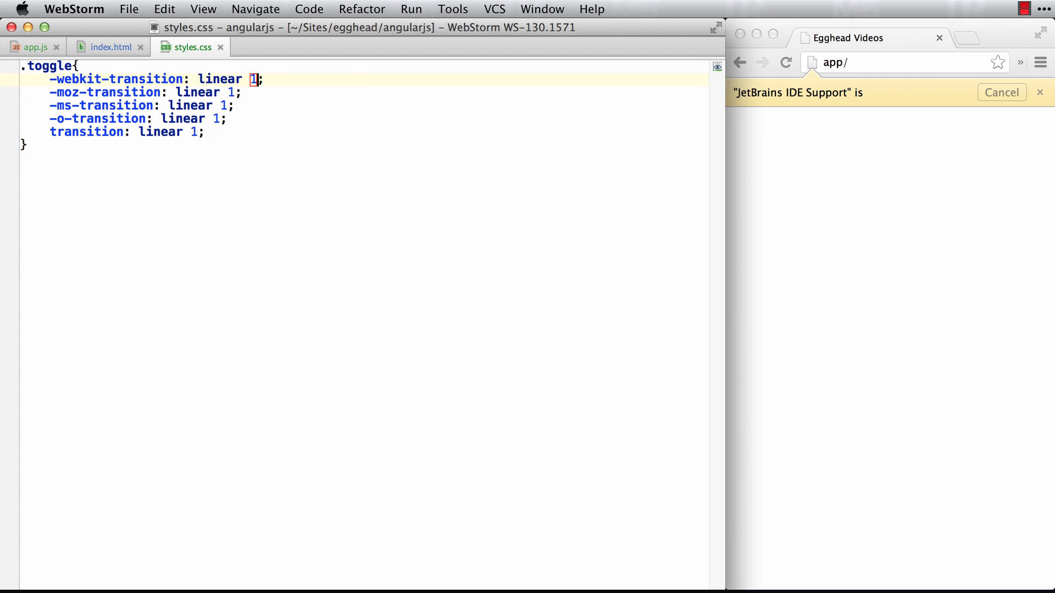
{"action": "type", "text": "s"}
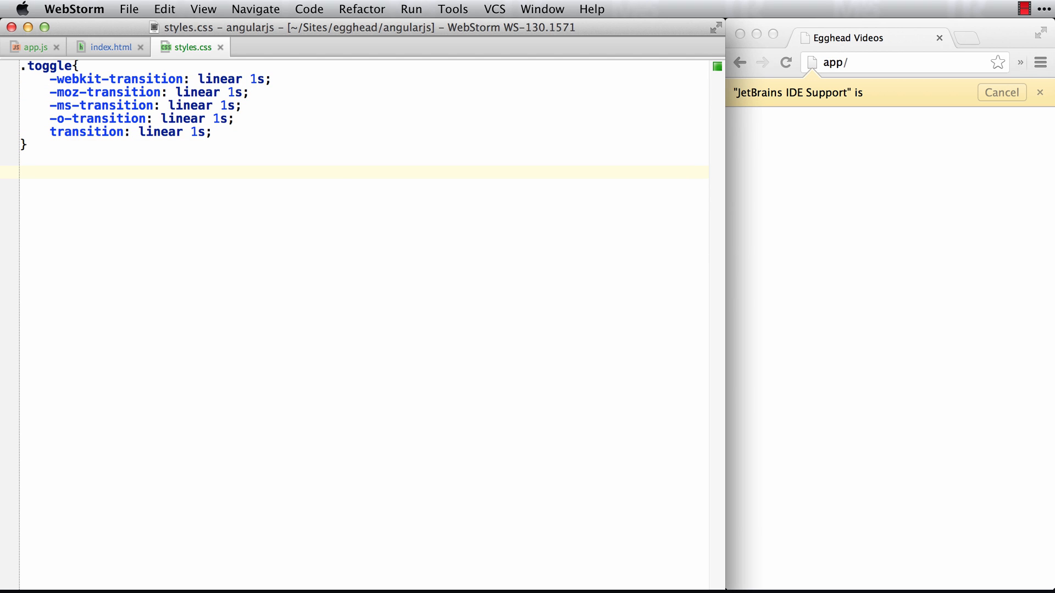
Add .toggle.ng-enter at opacity 0 and .toggle.ng-enter-active at opacity 1.
{"action": "type", "text": ".toggle.n"}
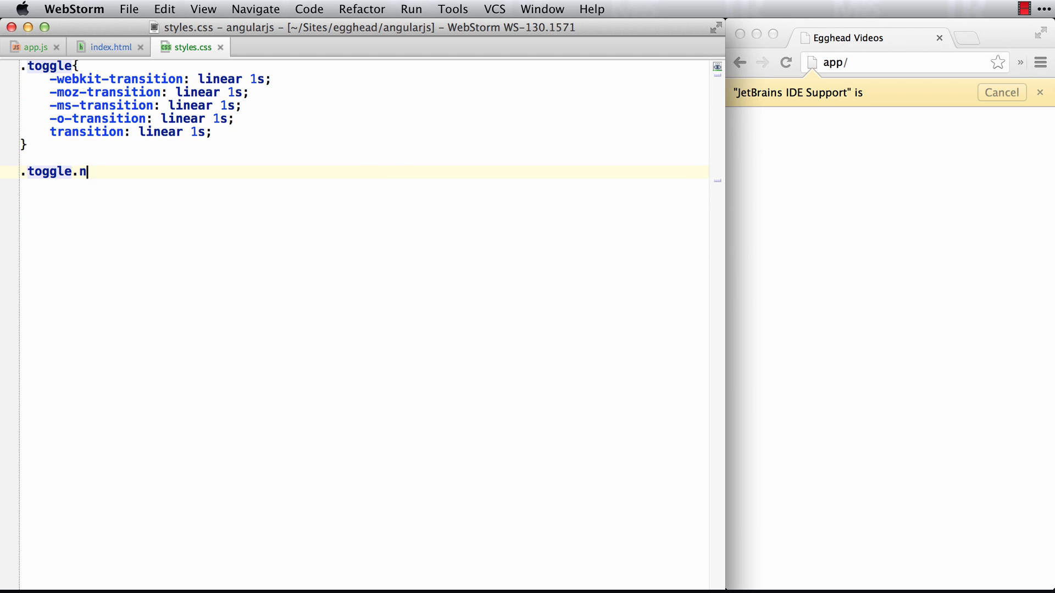
{"action": "type", "text": "g-enter"}
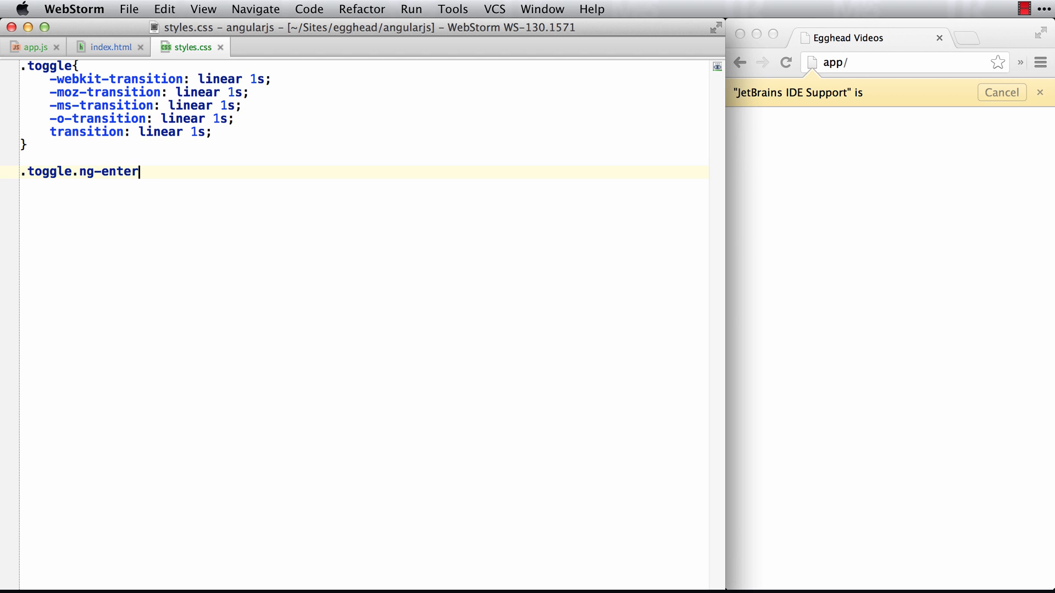
{"action": "type", "text": "{"}
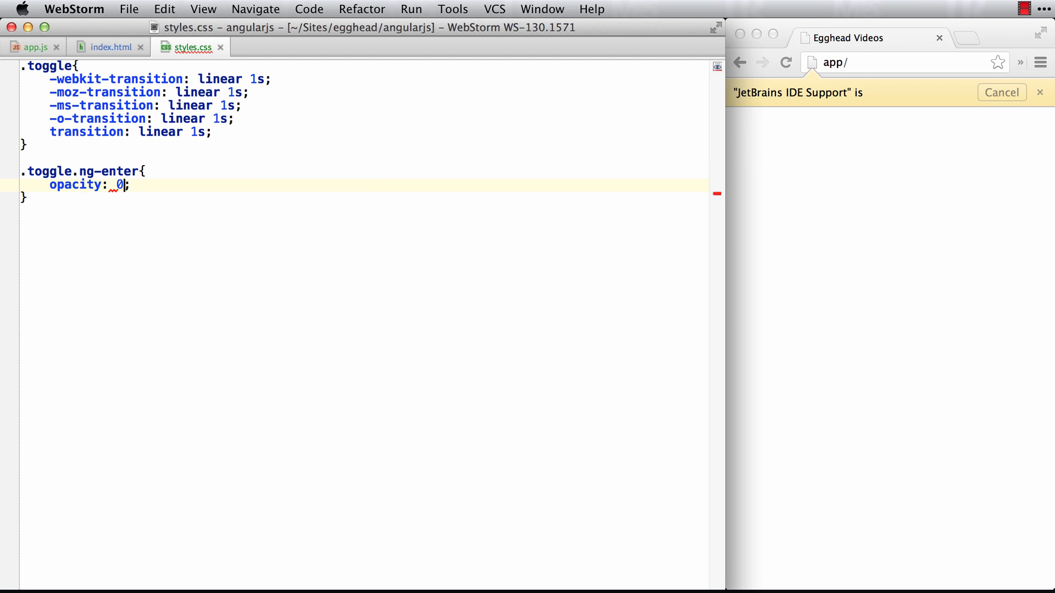
{"action": "type", "text": ".to"}
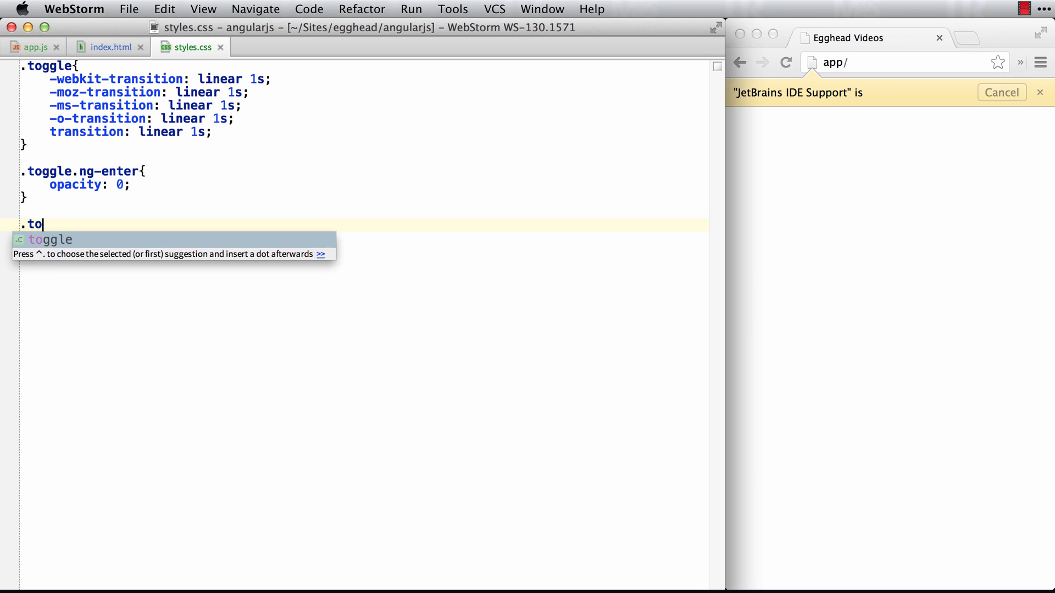
{"action": "type", "text": "ggle.ng-enter-"}
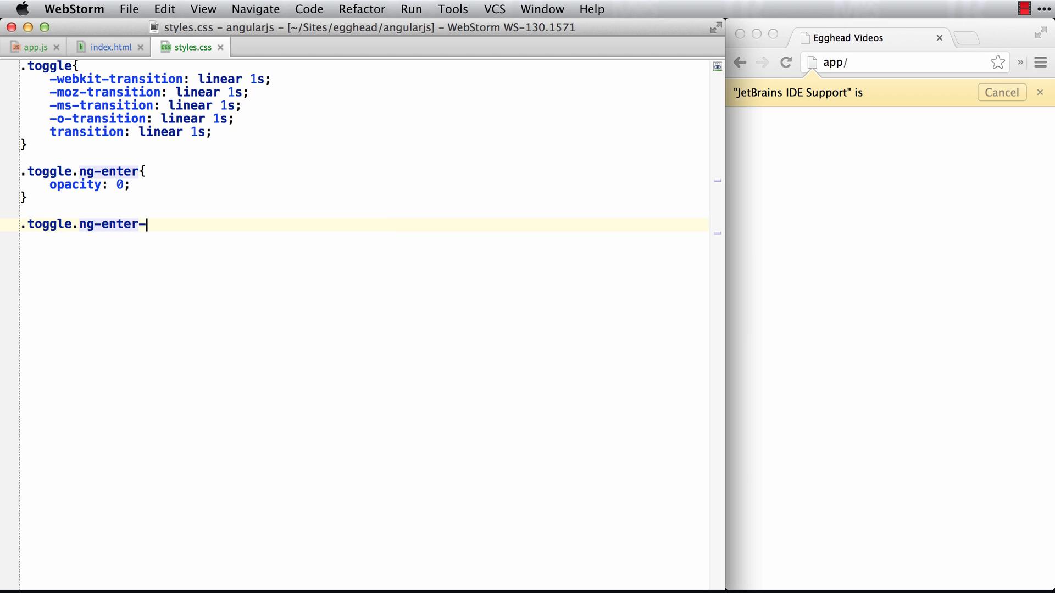
{"action": "type", "text": "active{}"}
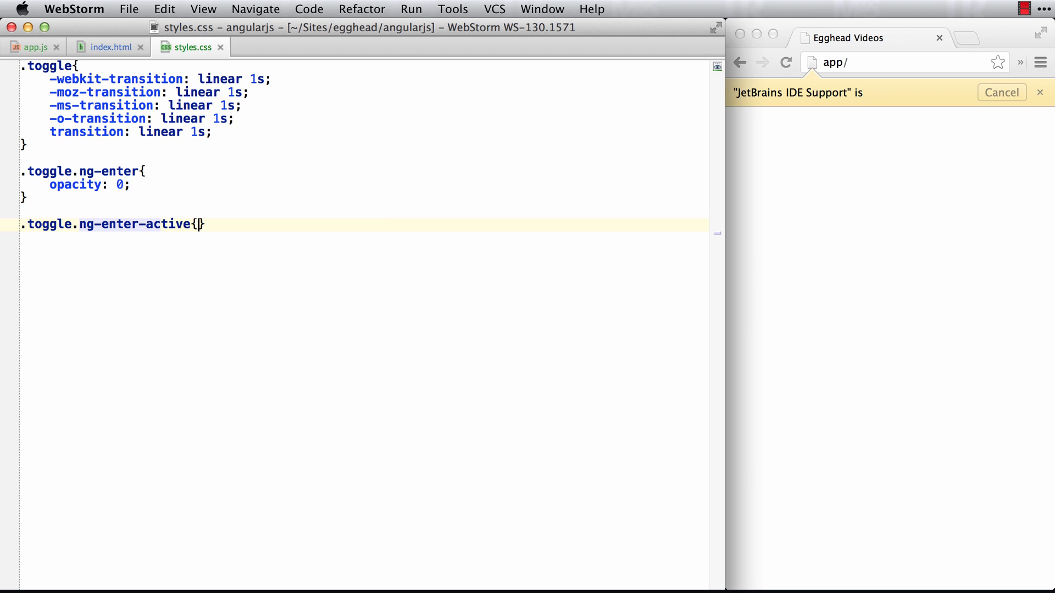
{"action": "key", "text": "Return"}
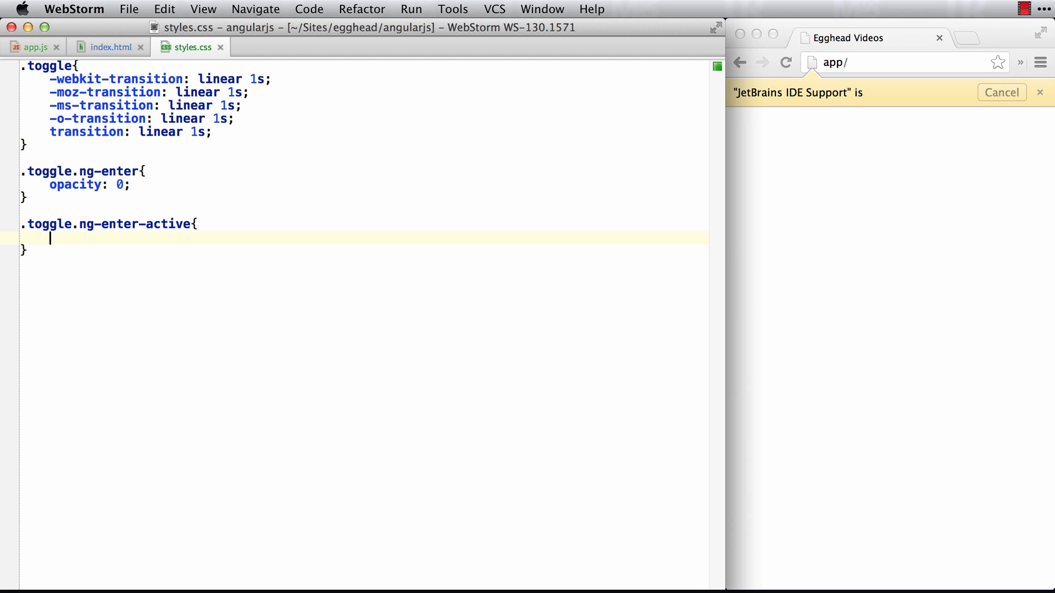
{"action": "type", "text": "opacity: 1;"}
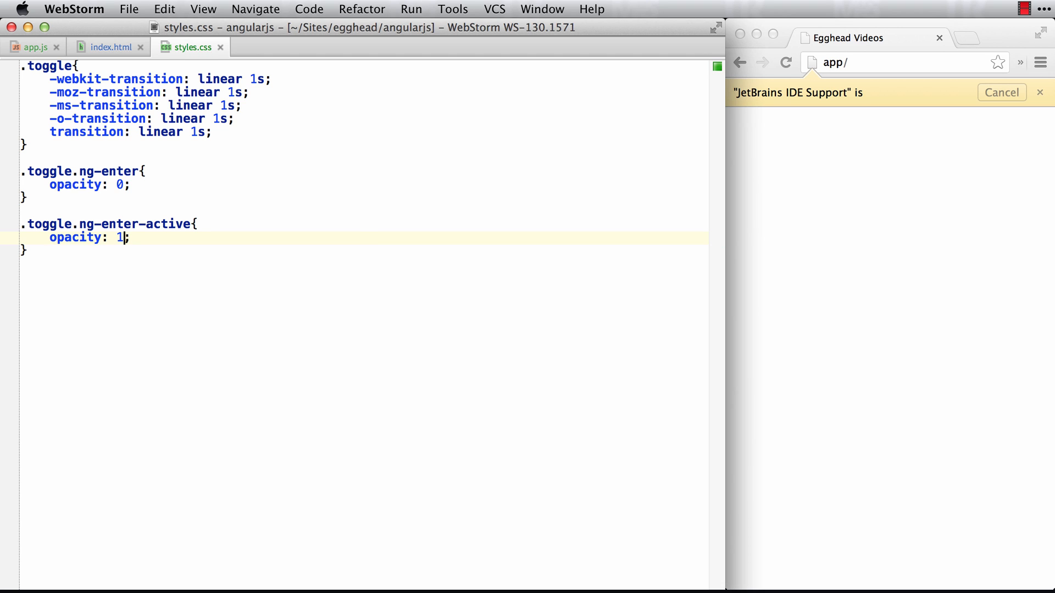
{"action": "key", "text": "Return"}
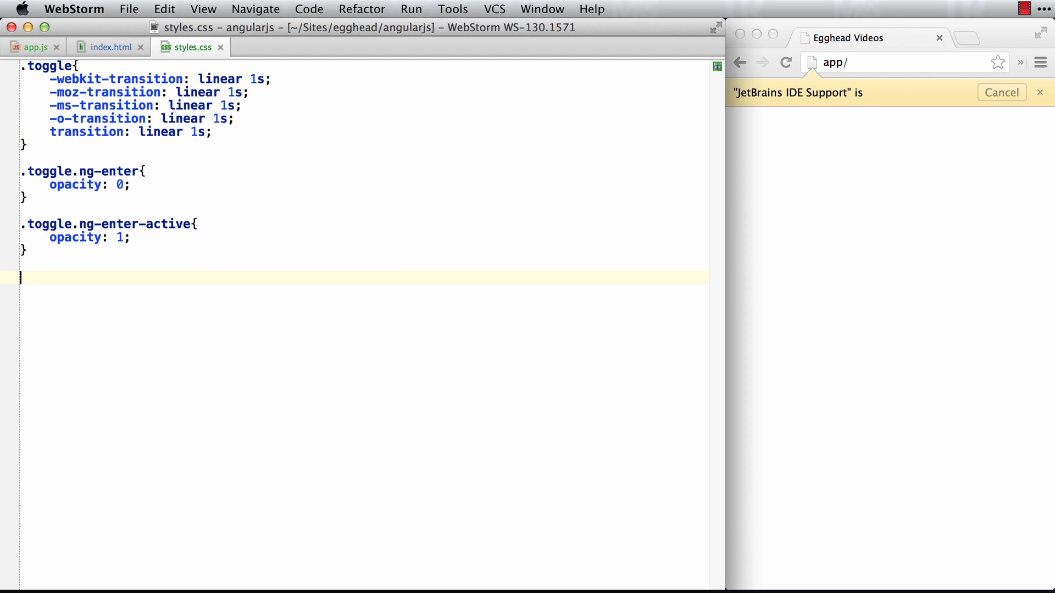
Add .toggle.ng-leave at opacity 1 and .toggle.ng-leave-active at opacity 0.
{"action": "type", "text": ".toggle"}
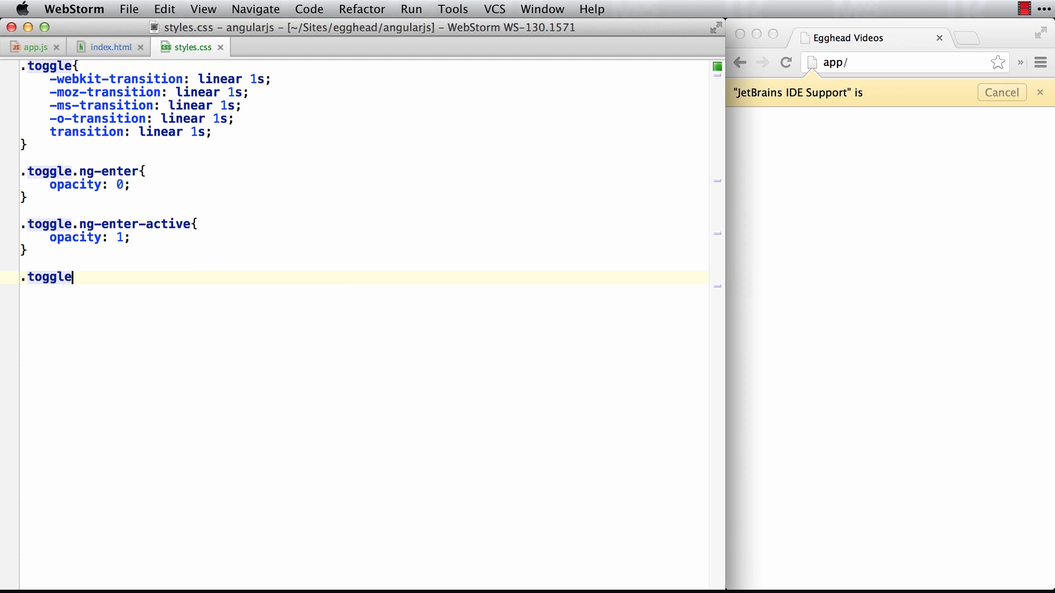
{"action": "type", "text": ".ng-enter"}
{"action": "type", "text": ".t"}
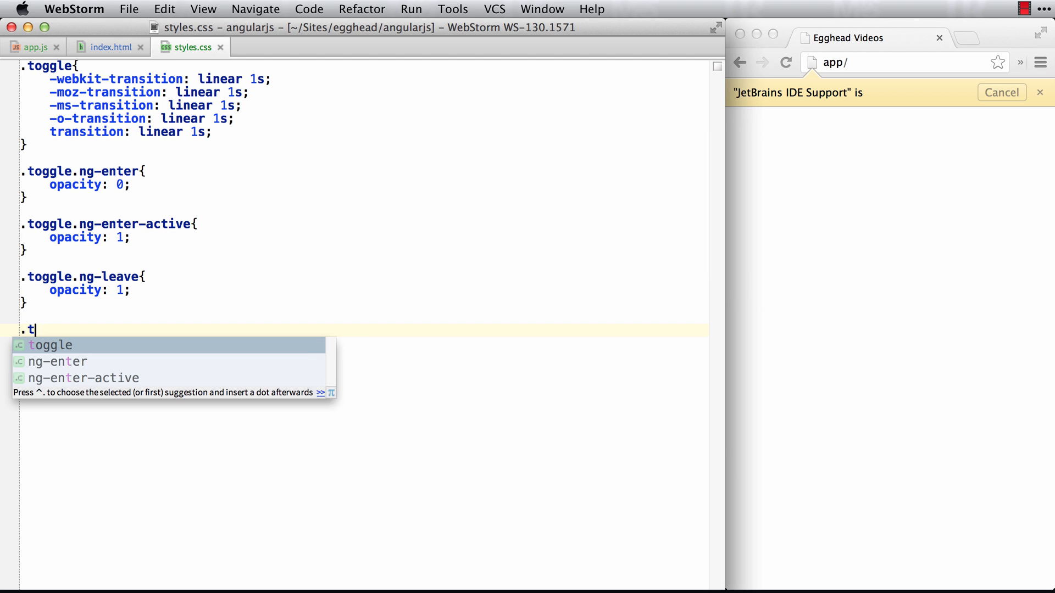
{"action": "type", "text": "oggle.ng-leave-active{"}
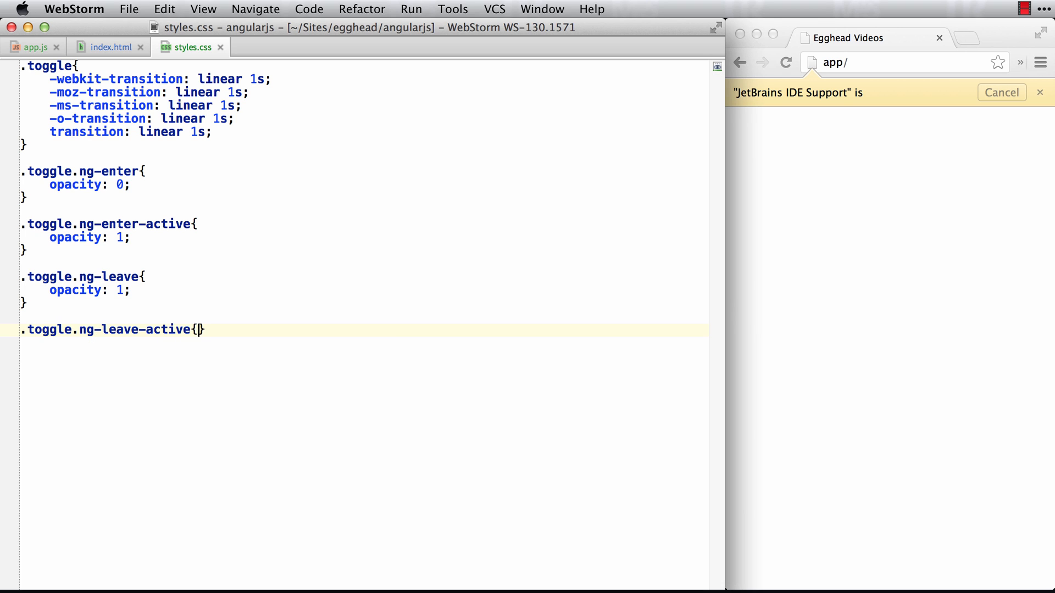
{"action": "type", "text": "opacity: 0;"}
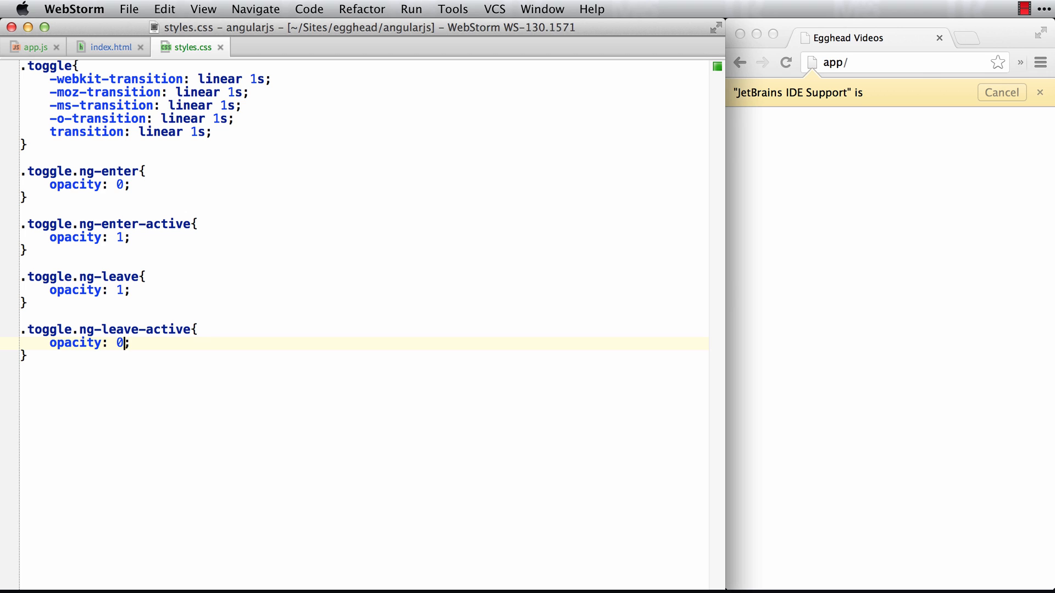
Reload the app, put 'Some content here' in the toggle div, and toggle it into view.
{"action": "left_click", "coordinate": [785, 62]}
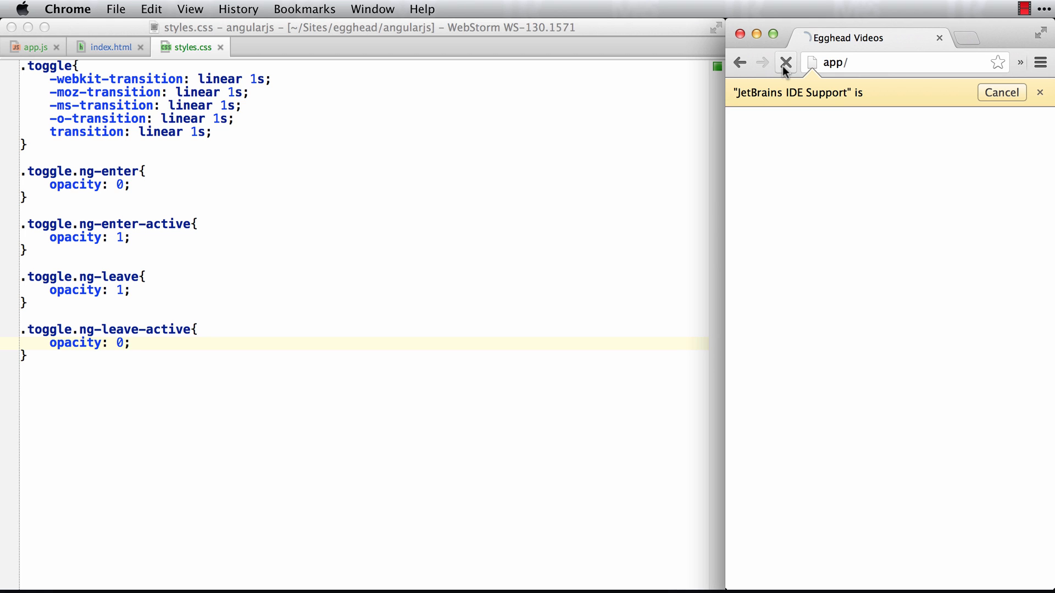
{"action": "left_click", "coordinate": [785, 62]}
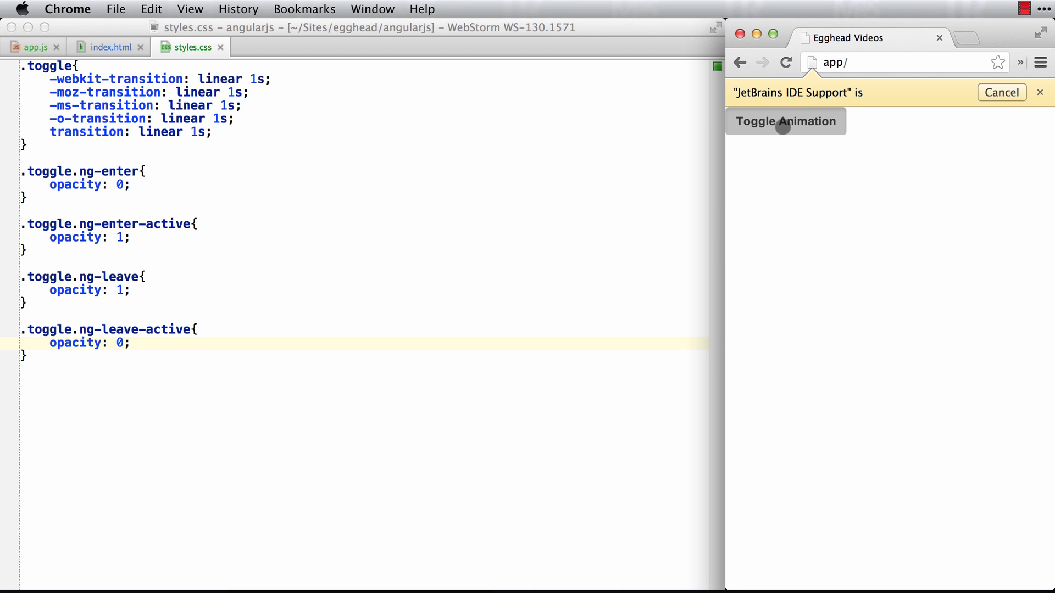
{"action": "mouse_move", "coordinate": [188, 77]}
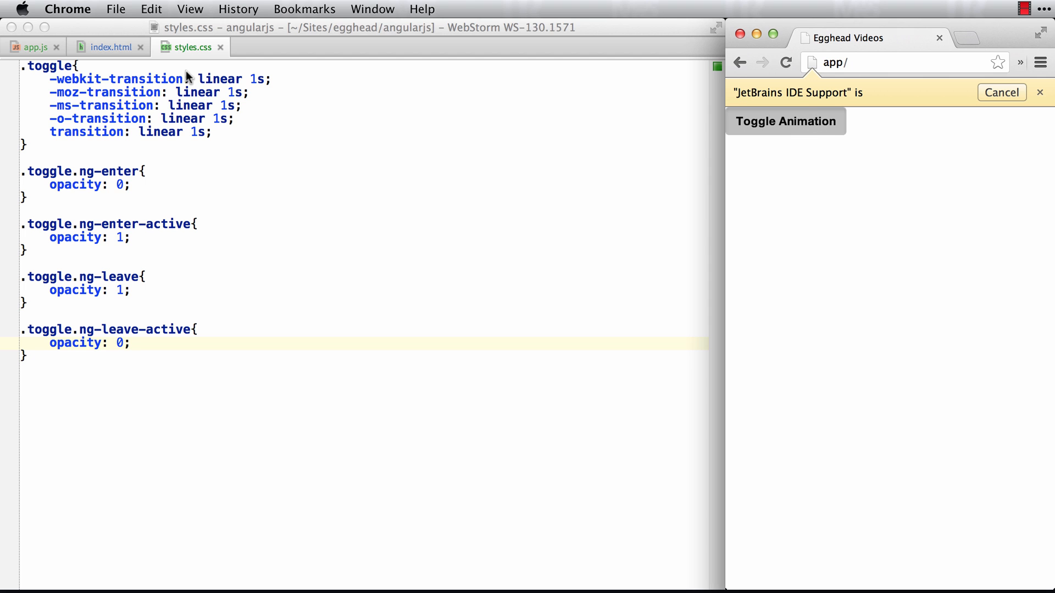
{"action": "left_click", "coordinate": [110, 48]}
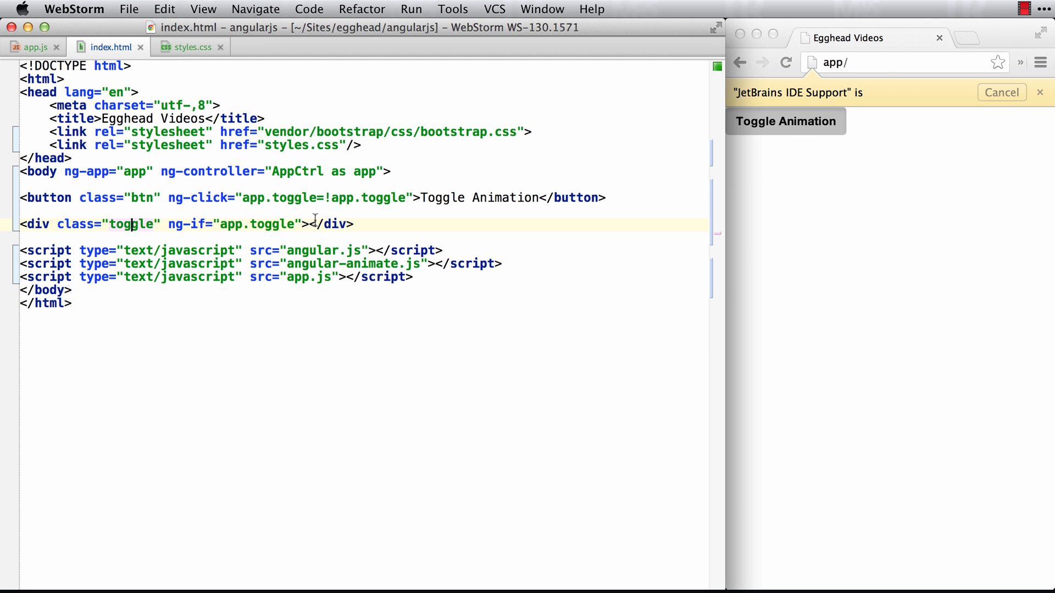
{"action": "type", "text": "Some content here"}
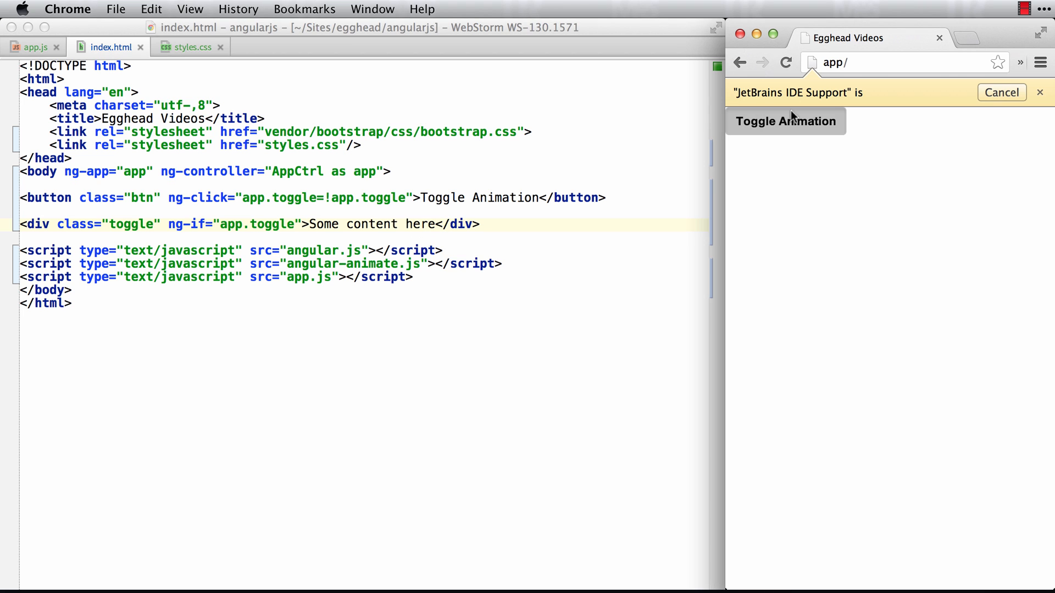
{"action": "left_click", "coordinate": [784, 121]}
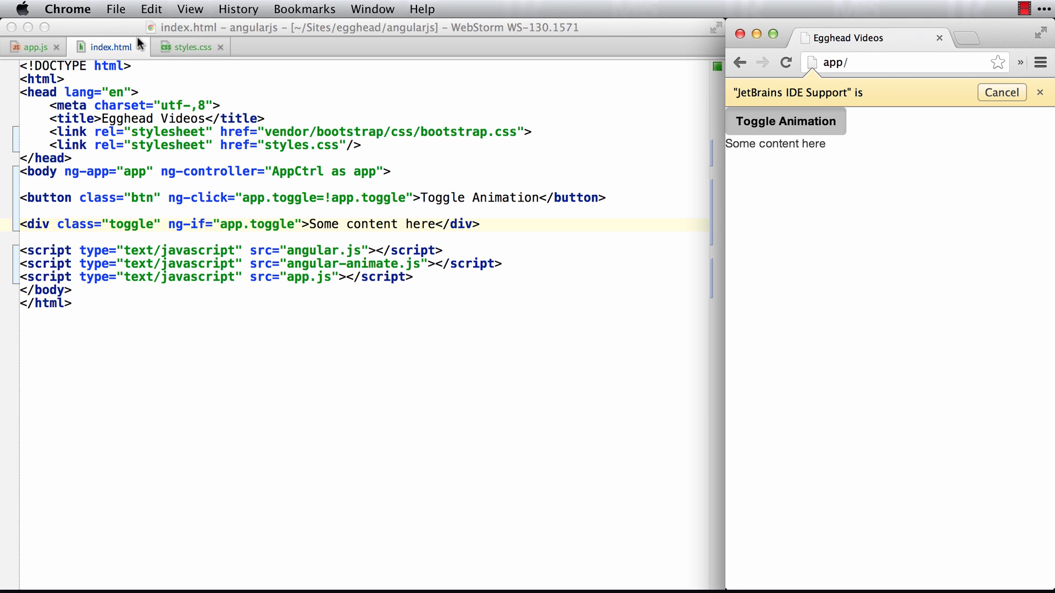
Toggle the content div out and back in to watch the fade, then return to index.html.
{"action": "left_click", "coordinate": [189, 47]}
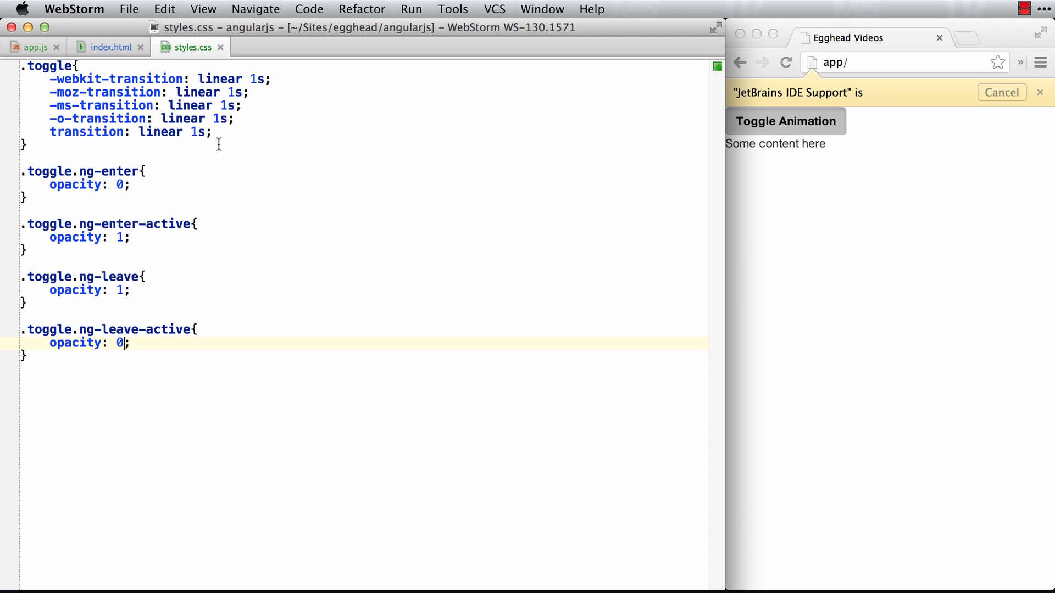
{"action": "mouse_move", "coordinate": [134, 158]}
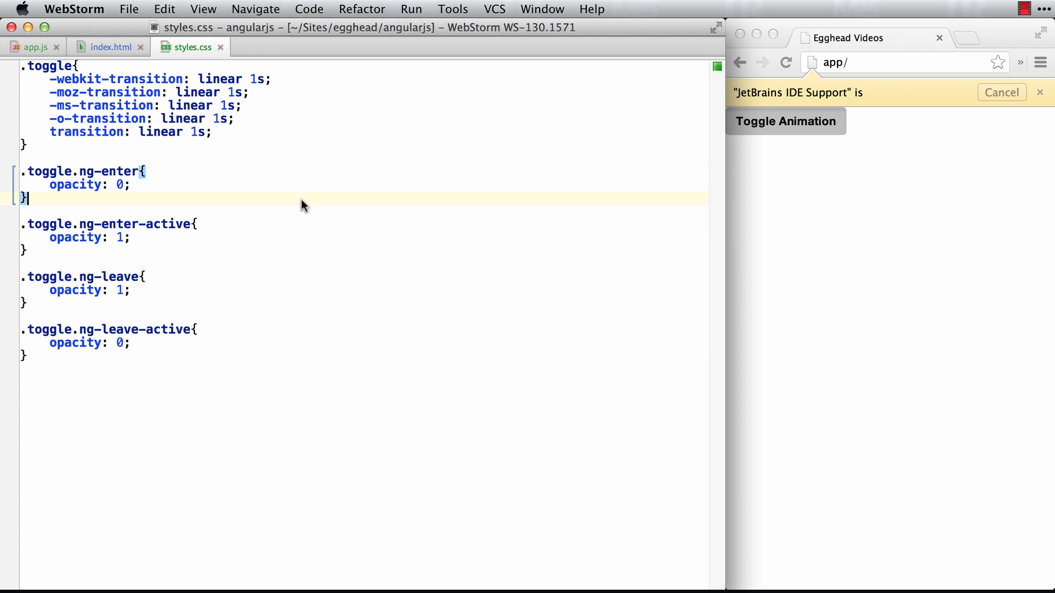
{"action": "left_click", "coordinate": [785, 120]}
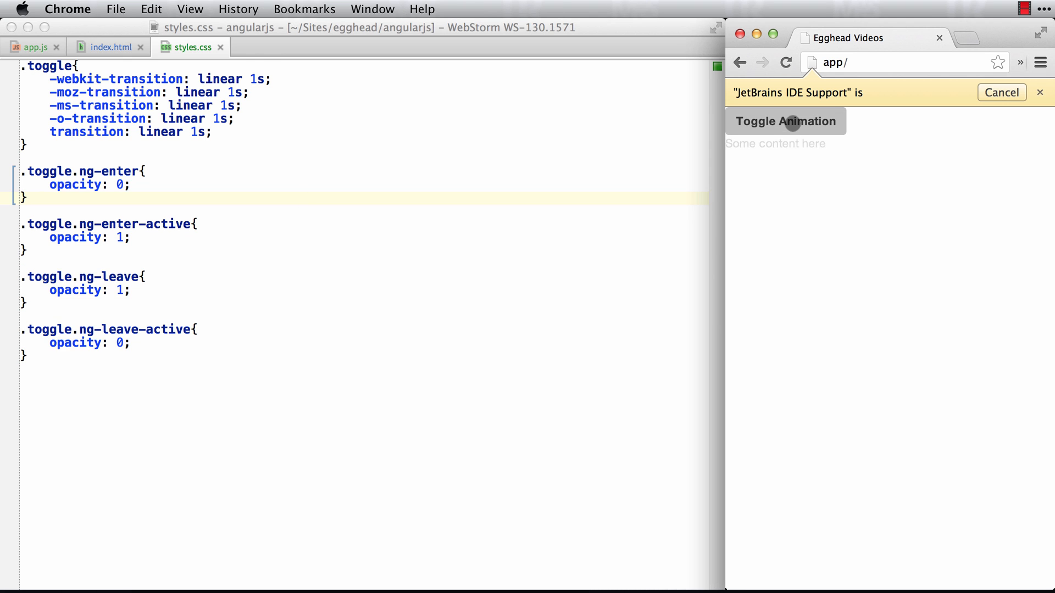
{"action": "left_click", "coordinate": [784, 121]}
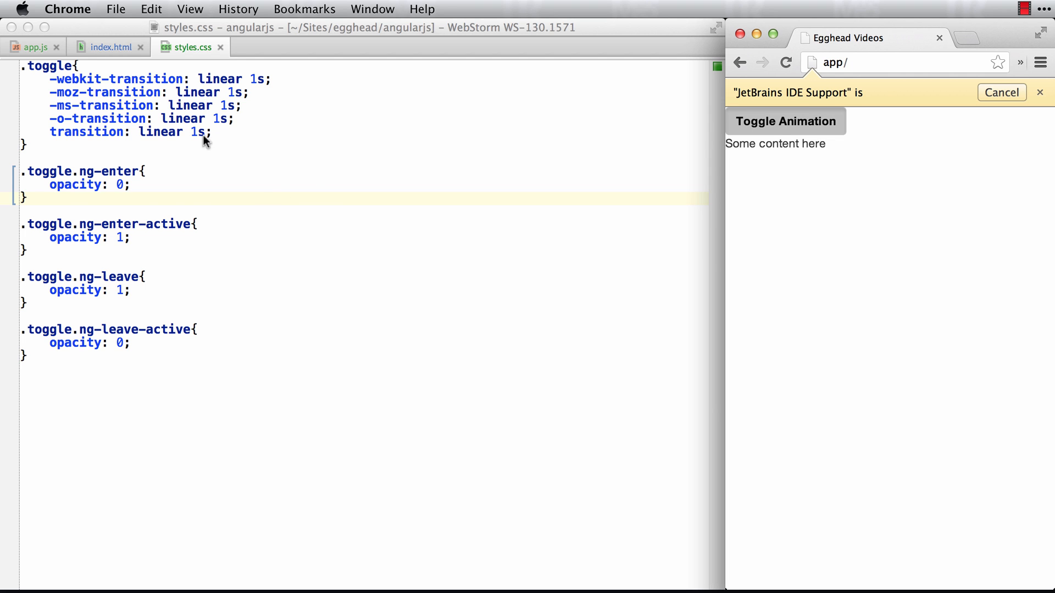
{"action": "left_click", "coordinate": [109, 47]}
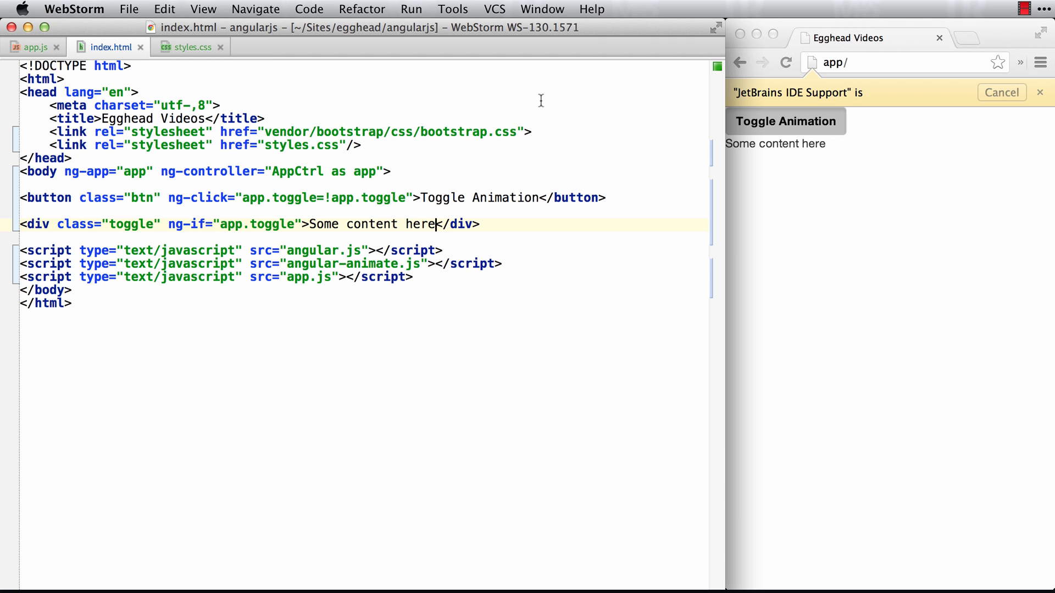
Walk through the angular-animate include, the ngAnimate dependency, the toggle div and the CSS rules.
{"action": "left_click", "coordinate": [361, 262]}
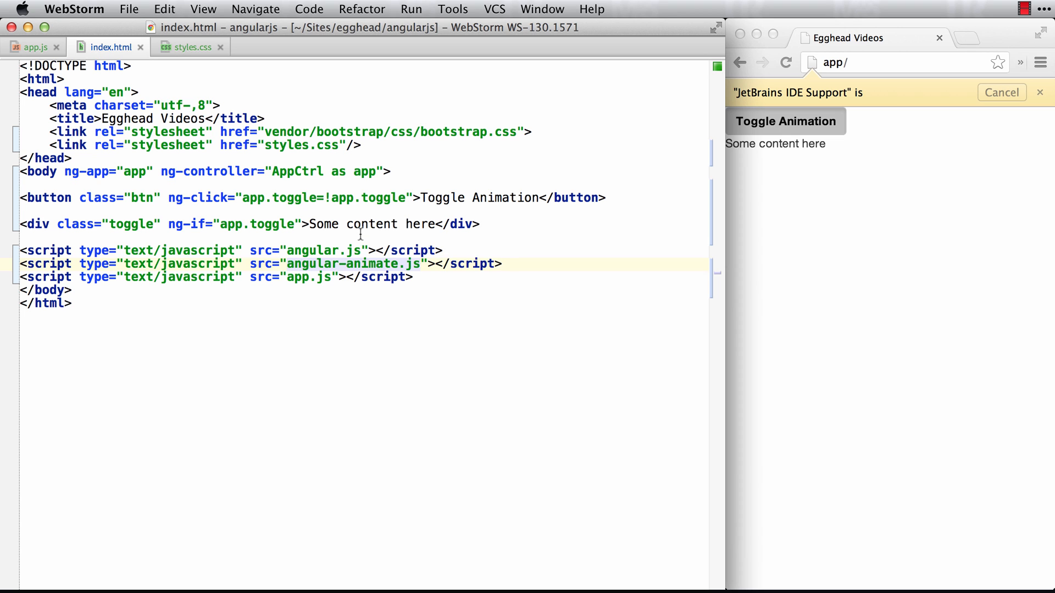
{"action": "left_click", "coordinate": [34, 47]}
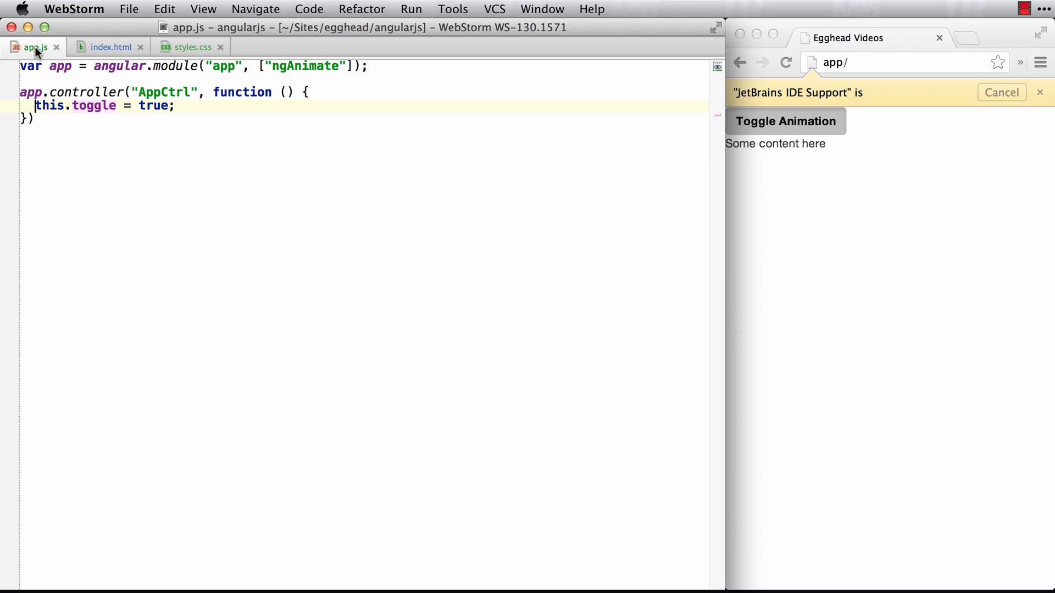
{"action": "left_click", "coordinate": [415, 120]}
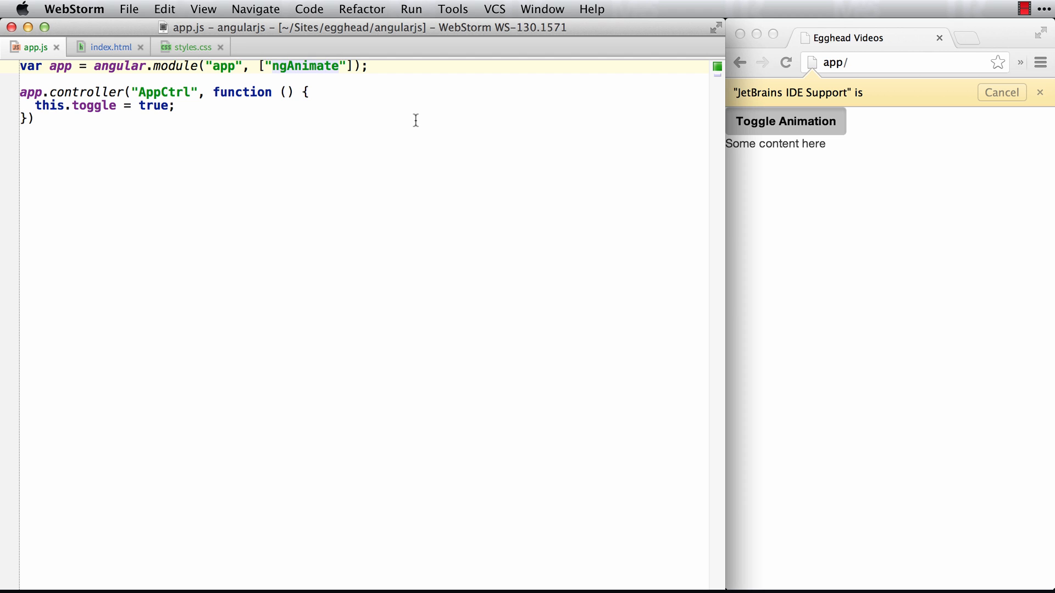
{"action": "mouse_move", "coordinate": [145, 89]}
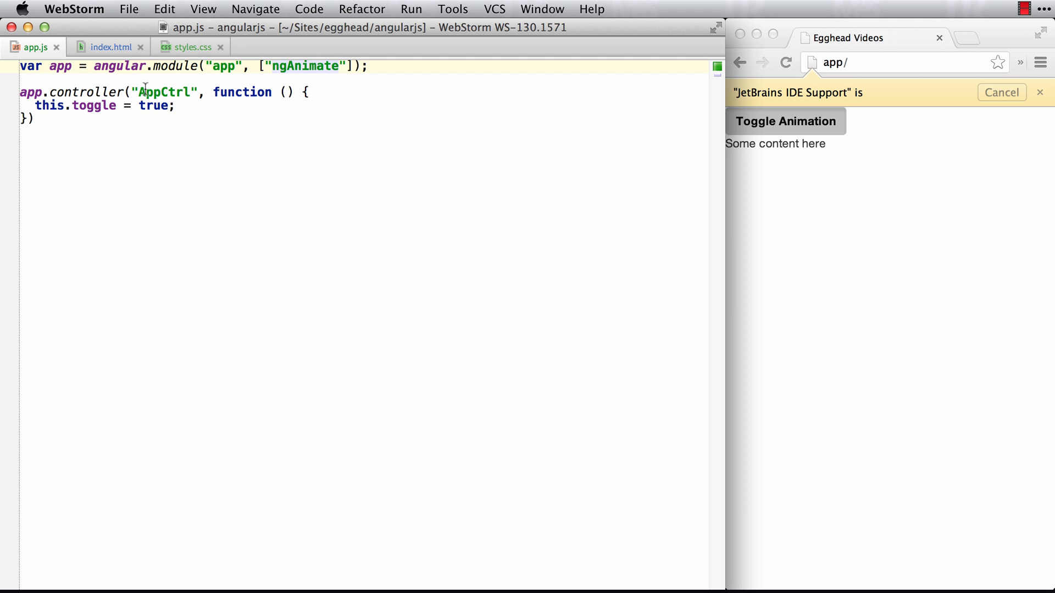
{"action": "left_click", "coordinate": [108, 47]}
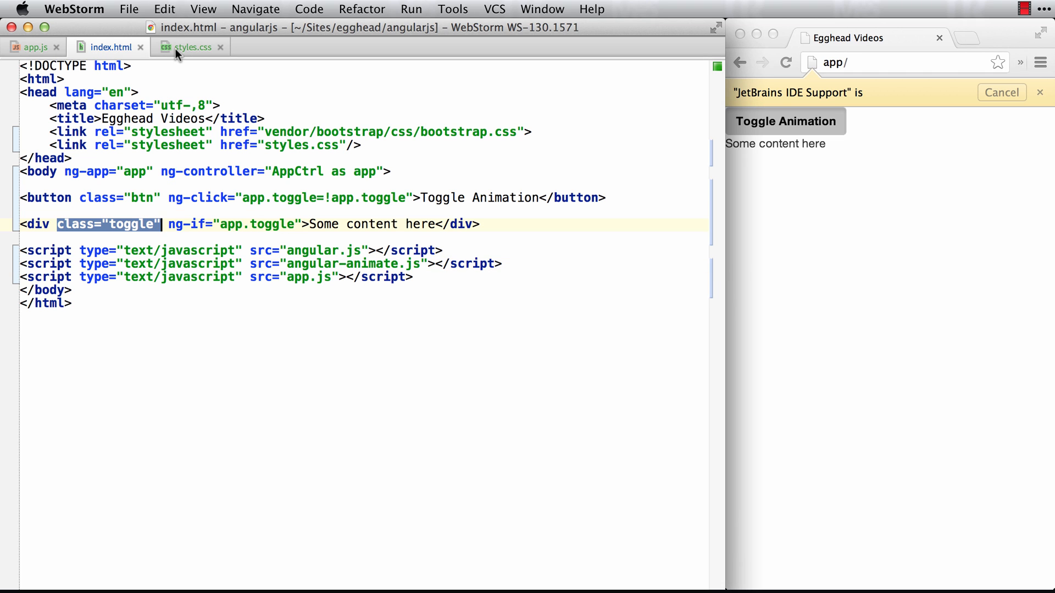
{"action": "left_click", "coordinate": [190, 48]}
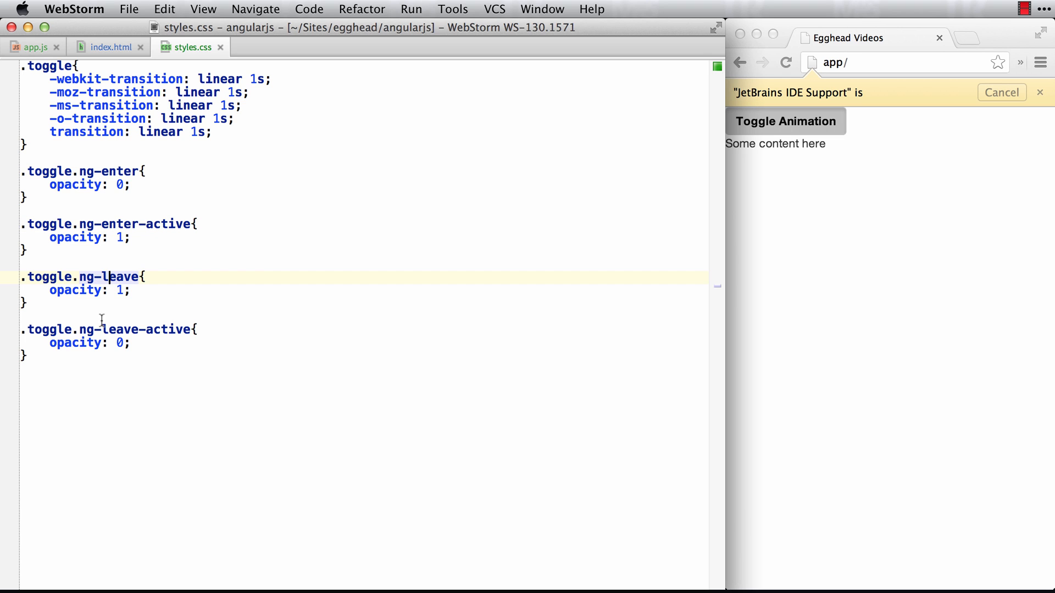
{"action": "left_click", "coordinate": [172, 355]}
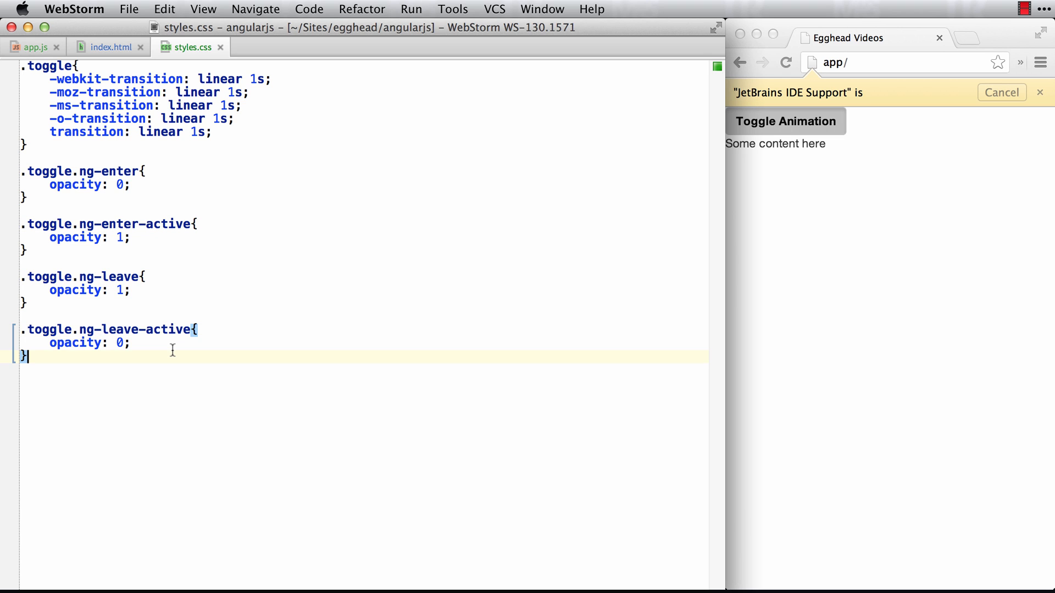